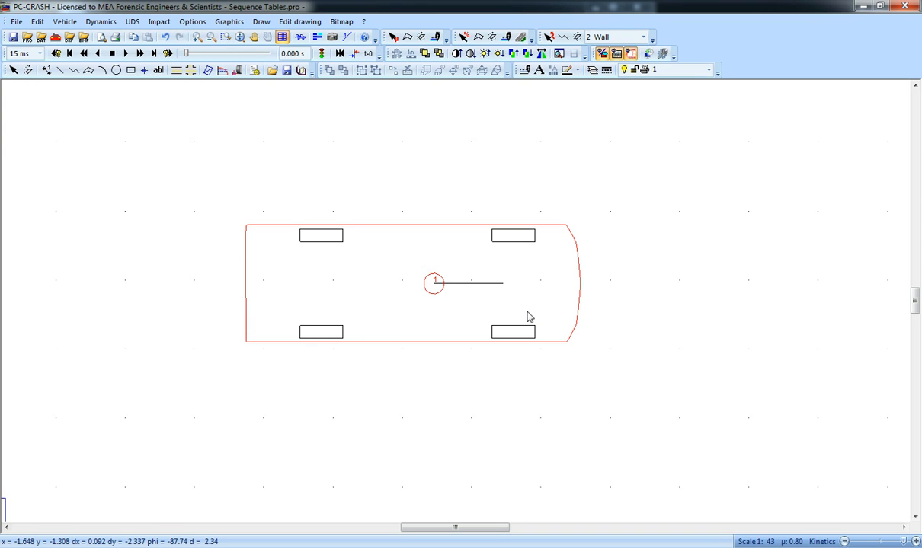
mouse_move(135, 6)
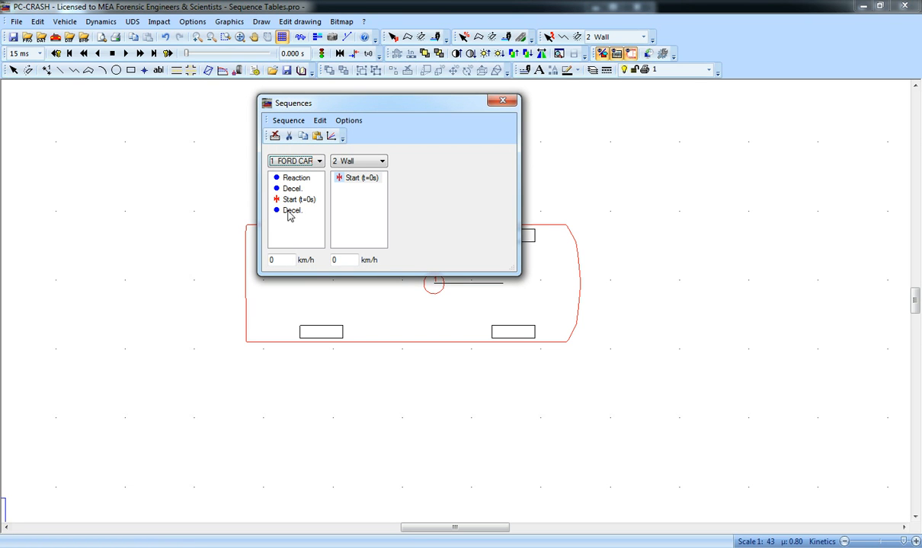
Step: Keep the Ford's Decel sequence on braking with steering enabled and close its settings
double_click(293, 211)
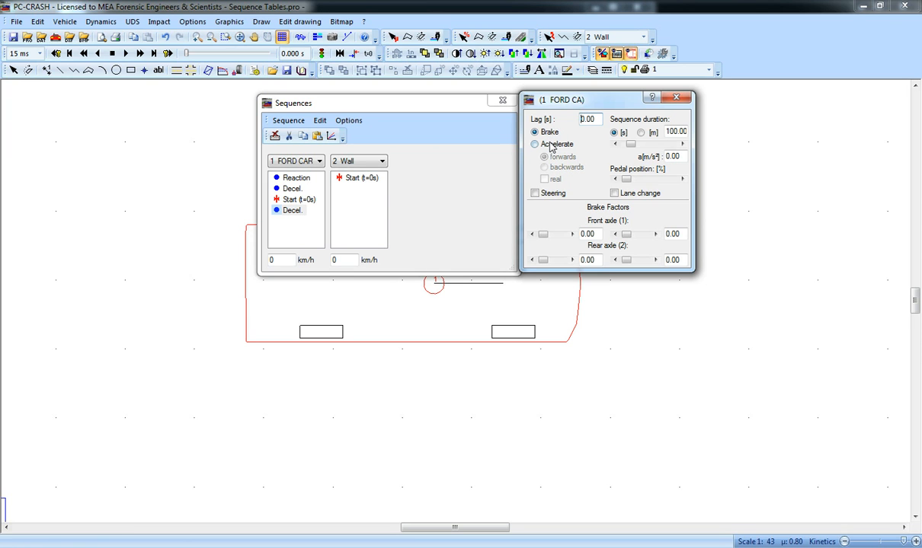
left_click(536, 143)
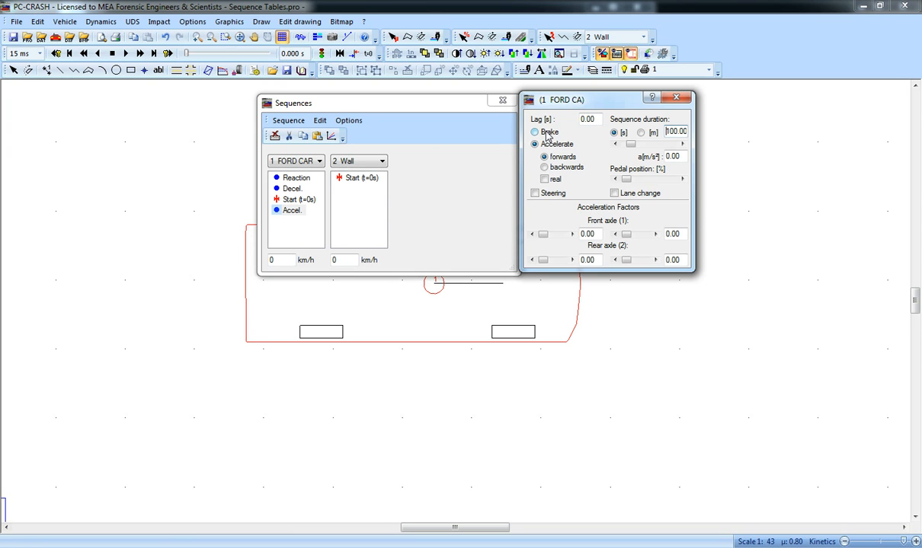
left_click(535, 192)
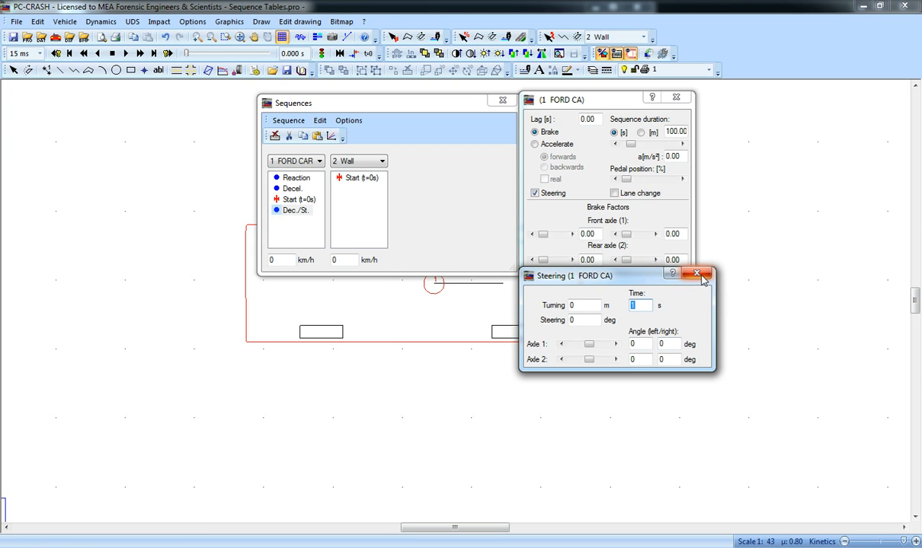
left_click(694, 274)
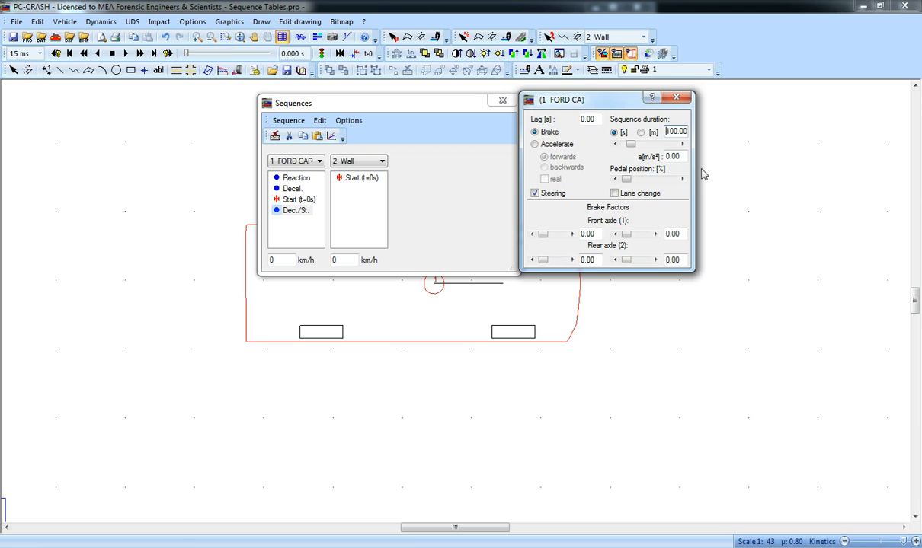
left_click(675, 98)
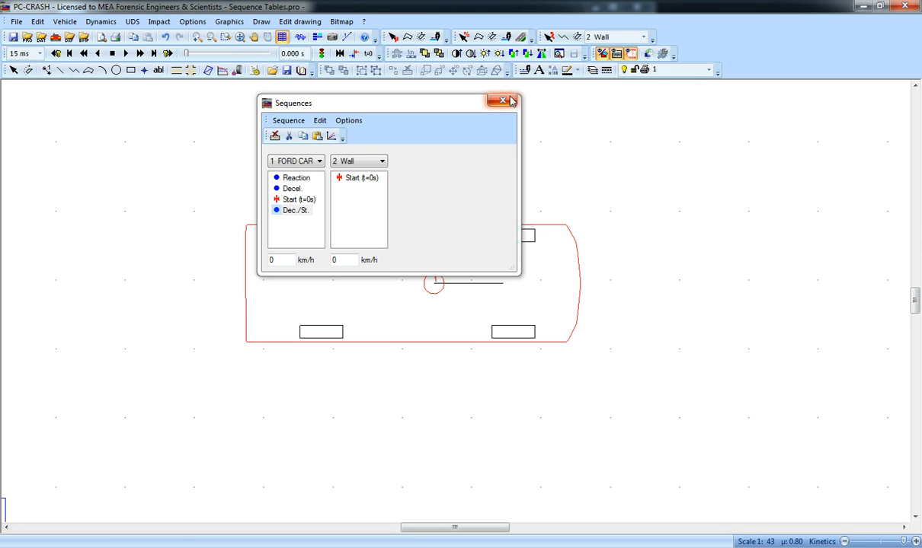
mouse_move(504, 100)
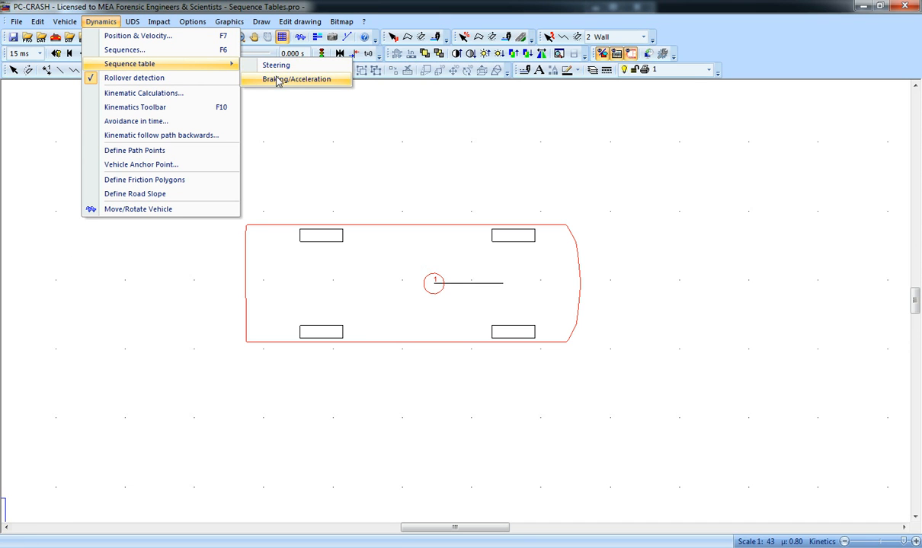
Step: Show the Ford's empty Braking/Acceleration sequence table via Dynamics > Sequence table
left_click(295, 79)
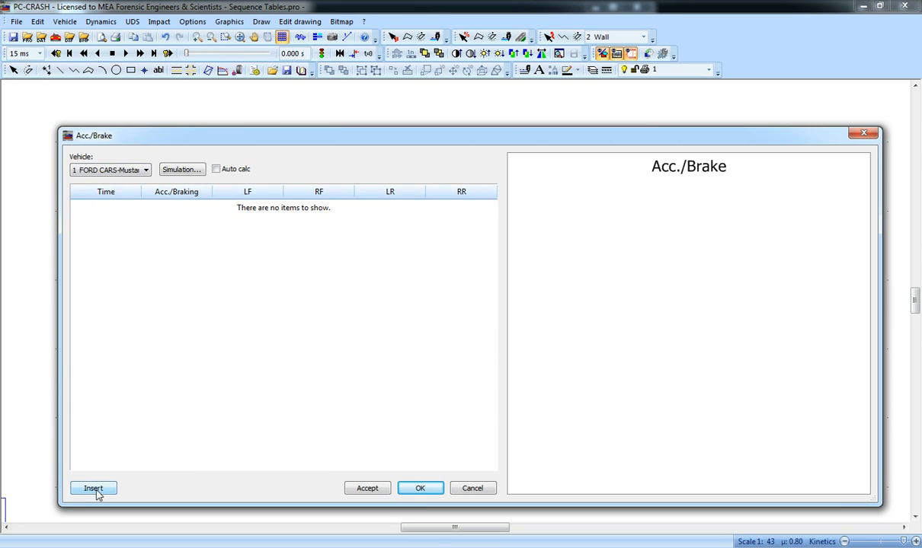
Step: Add rows at 0 and 0.5 s with rear-wheel braking at 95% and accept them
left_click(92, 488)
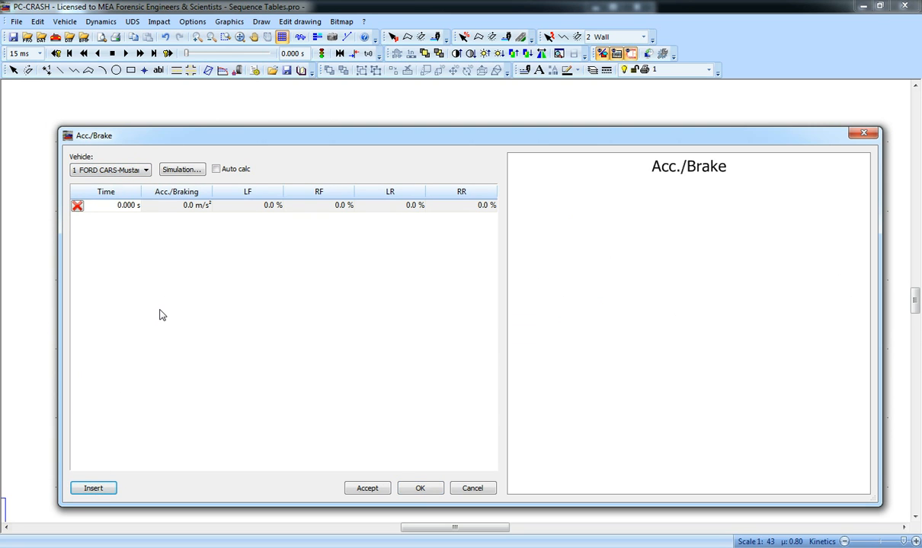
mouse_move(160, 287)
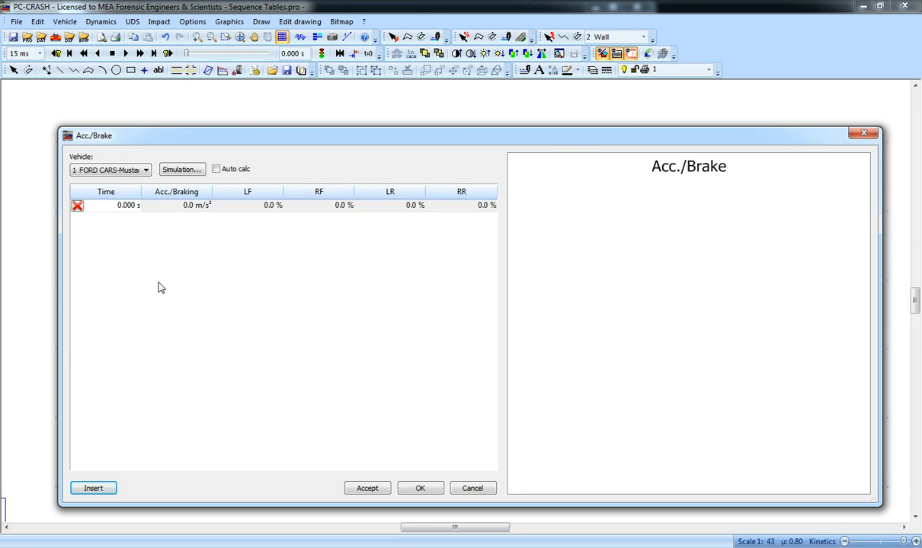
left_click(93, 487)
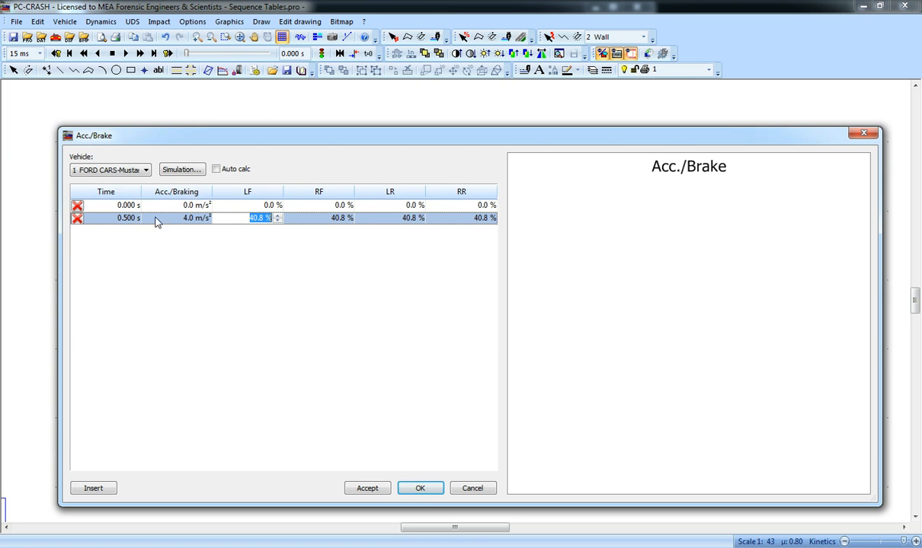
mouse_move(265, 219)
type("0")
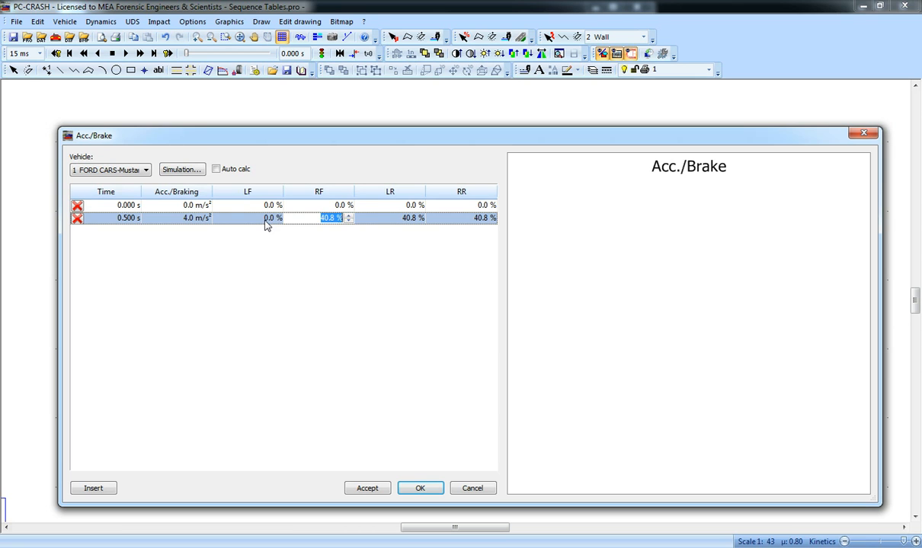
left_click(402, 217)
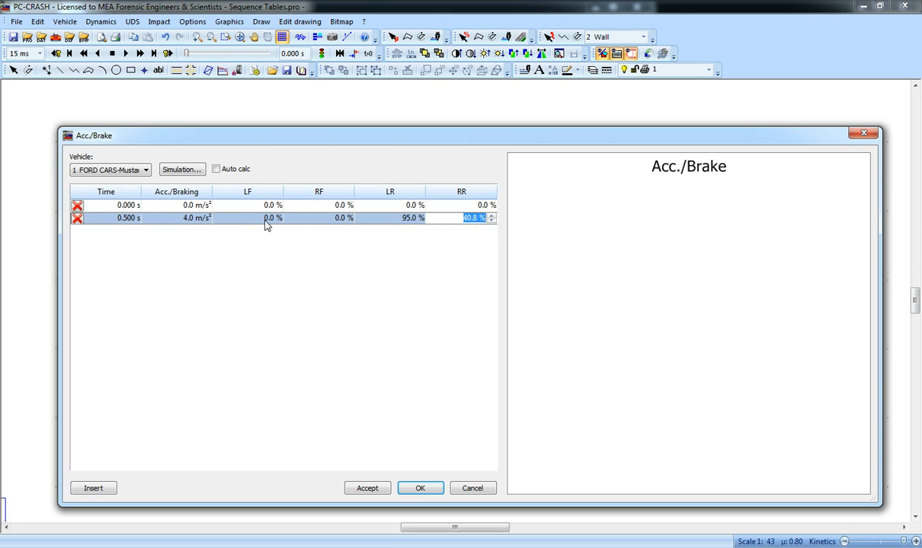
type("95.0")
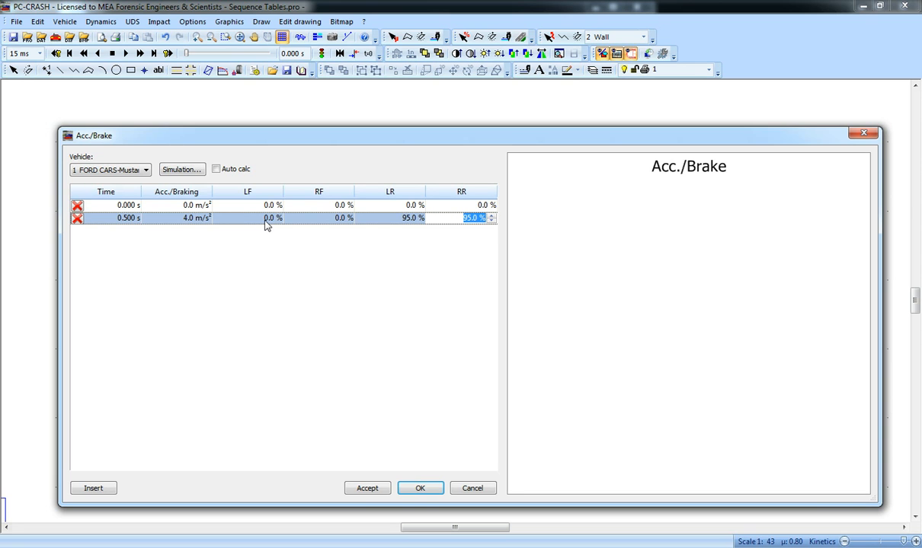
left_click(366, 487)
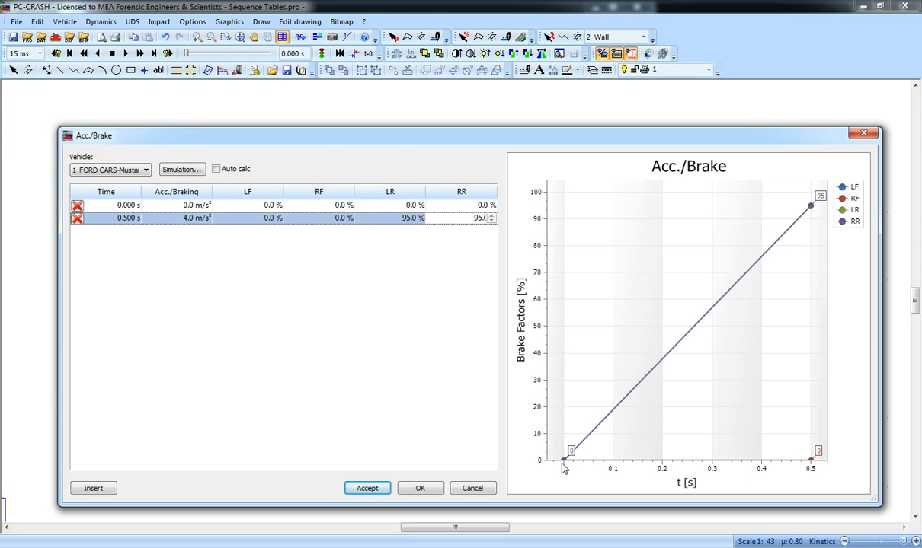
mouse_move(816, 207)
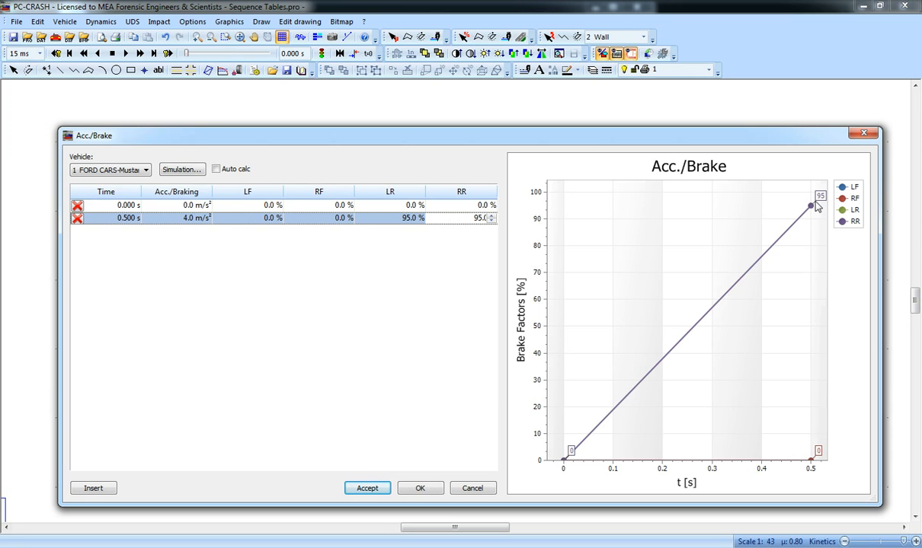
mouse_move(296, 418)
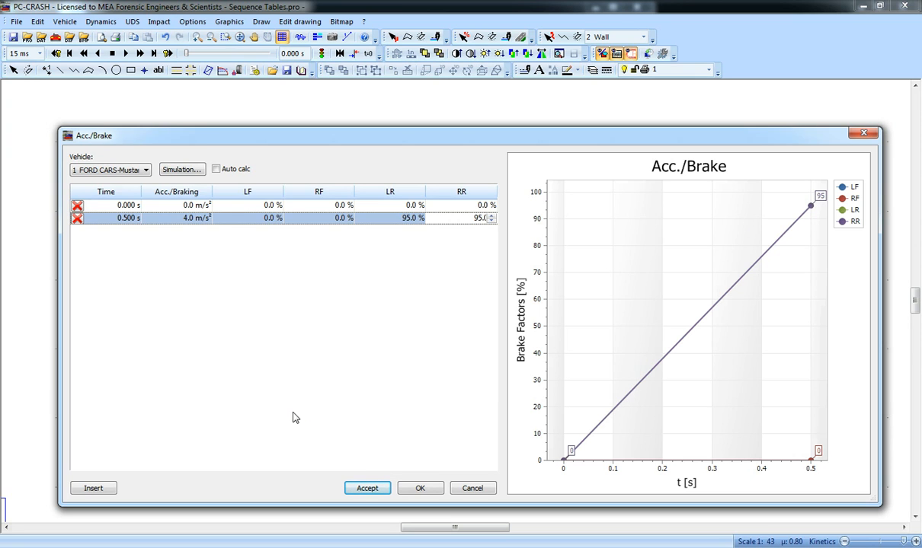
Step: Add a 10 s row holding 95% rear braking and confirm the table
left_click(93, 487)
type("9")
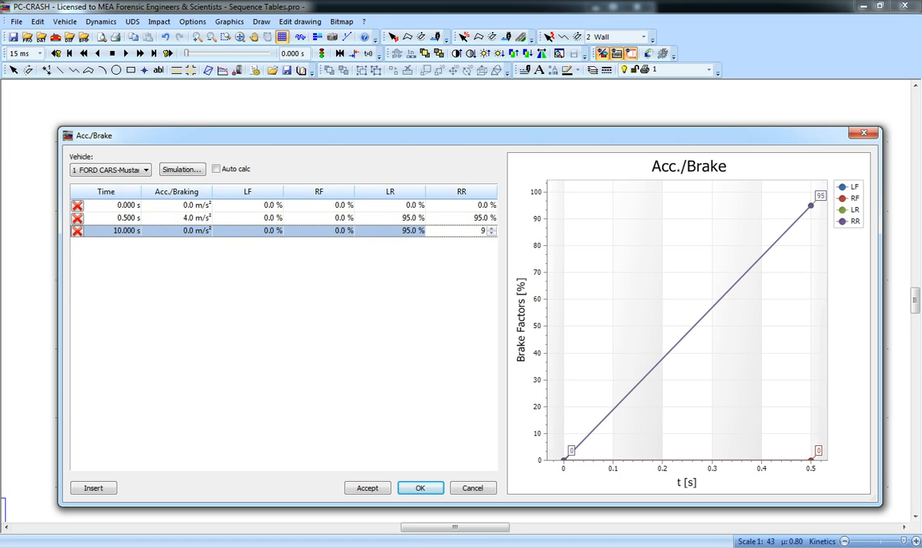
type("5")
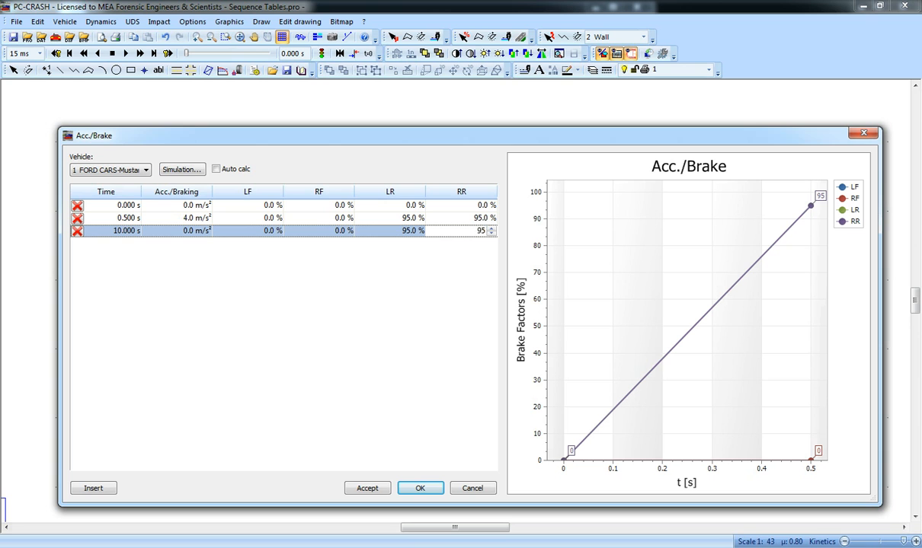
left_click(367, 488)
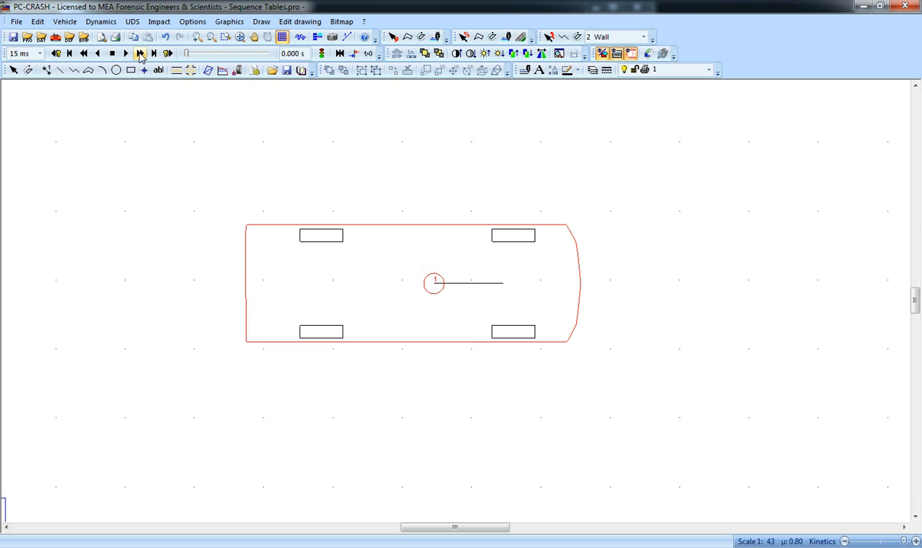
mouse_move(140, 56)
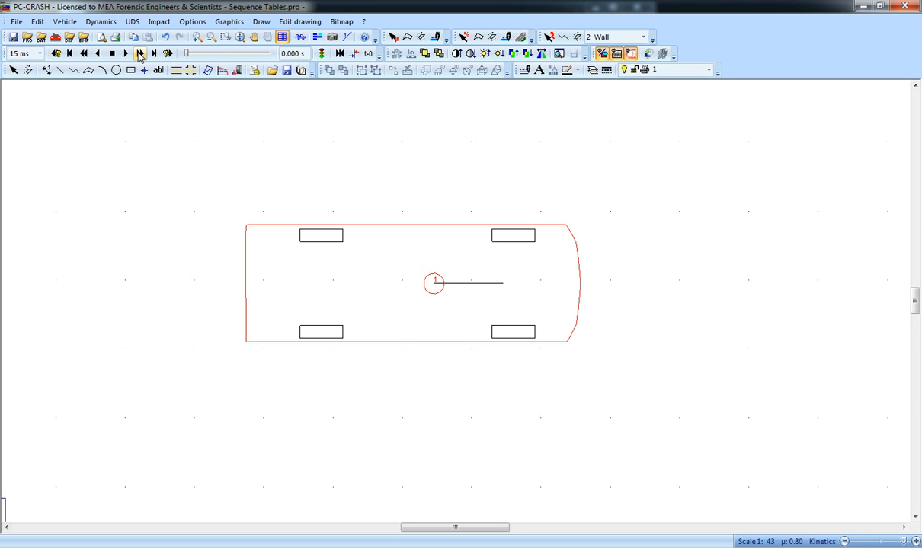
Step: Check the Decel-plus-steering sequence, then run the simulation forward to about 0.73 s
left_click(141, 54)
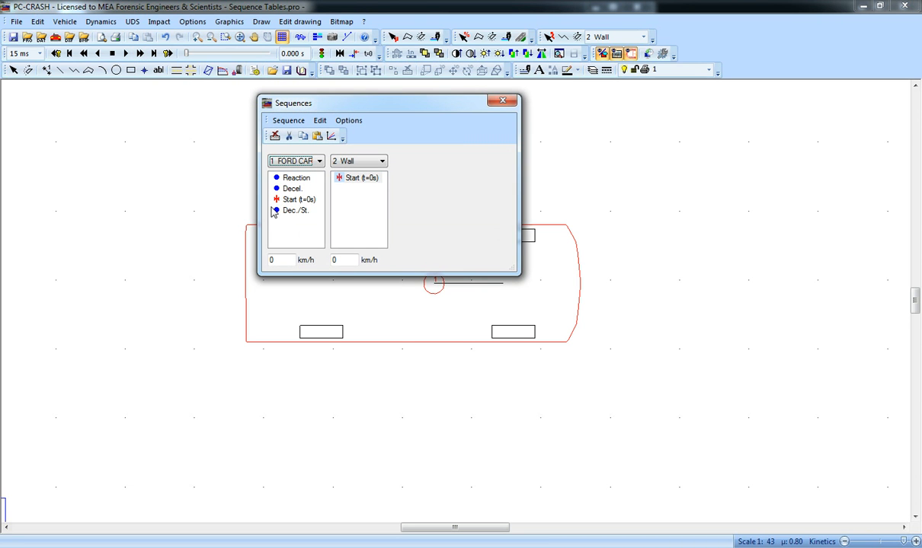
double_click(295, 210)
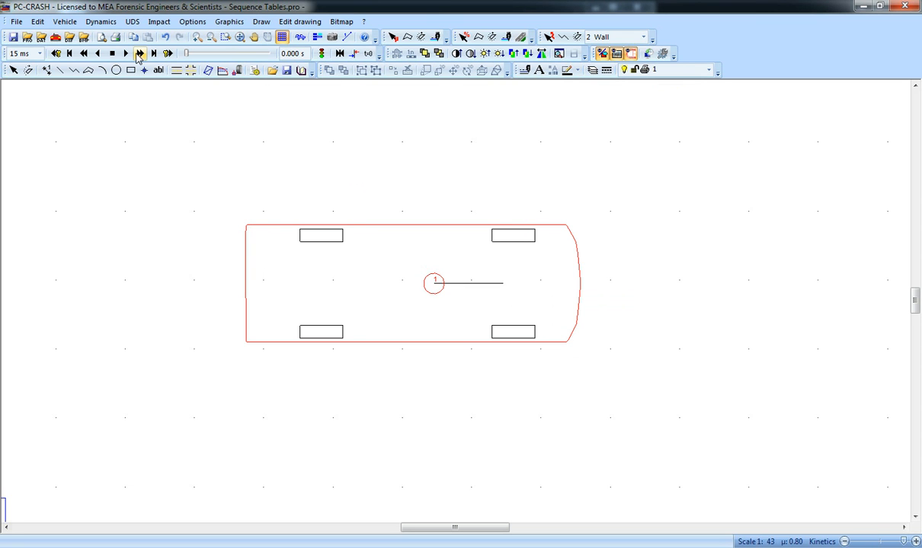
left_click(140, 54)
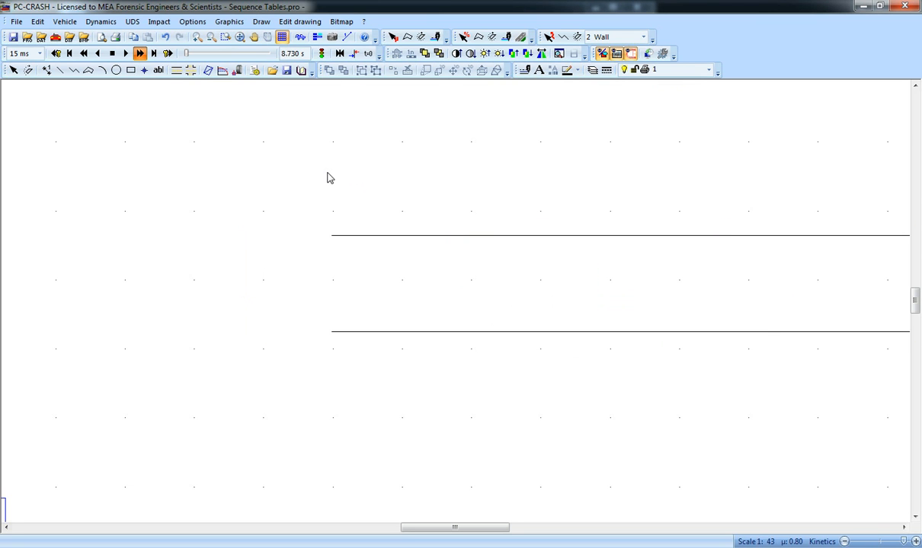
Step: Show the Mustang's velocity-versus-time diagram, review it, and close the Diagrams window
right_click(311, 168)
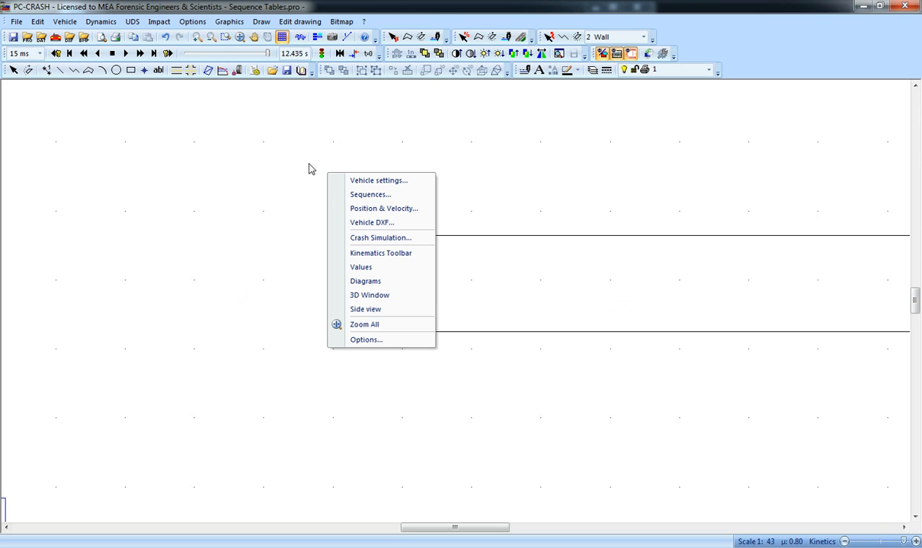
mouse_move(311, 167)
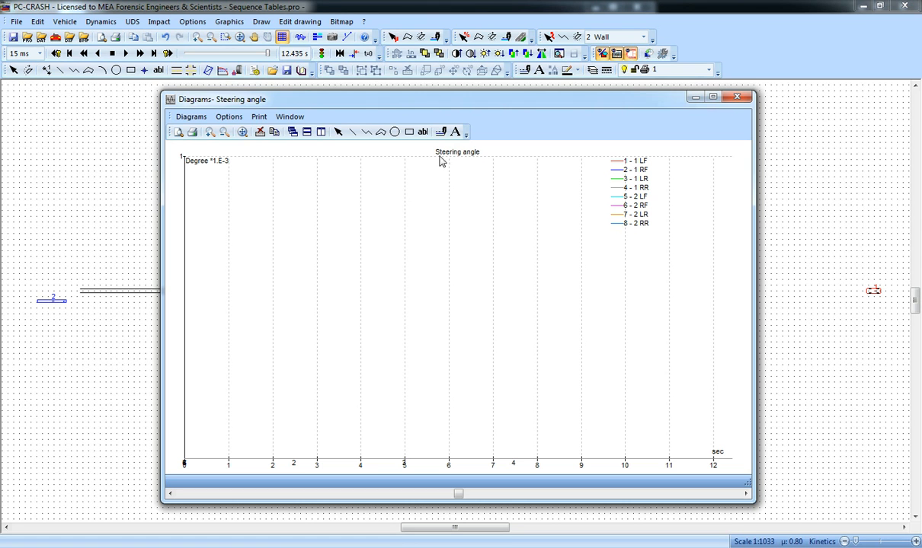
left_click(192, 116)
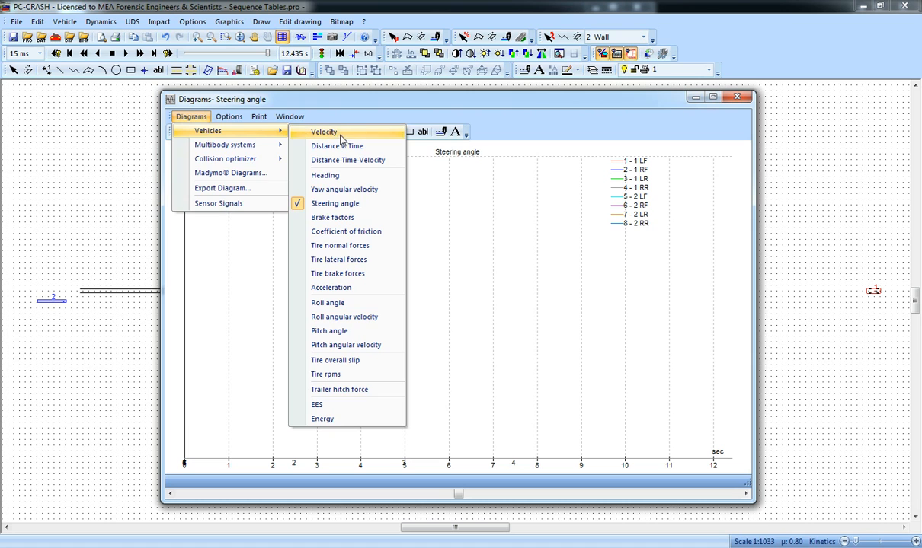
left_click(323, 131)
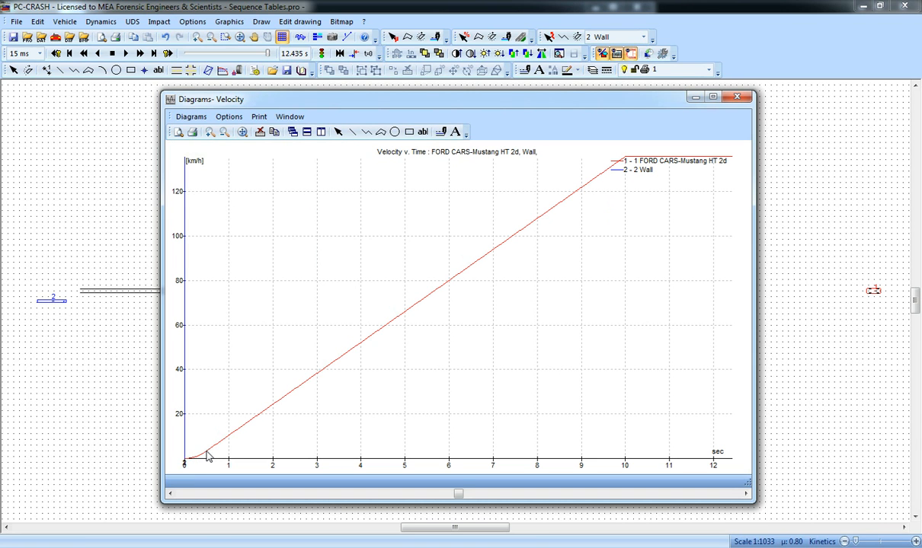
mouse_move(561, 188)
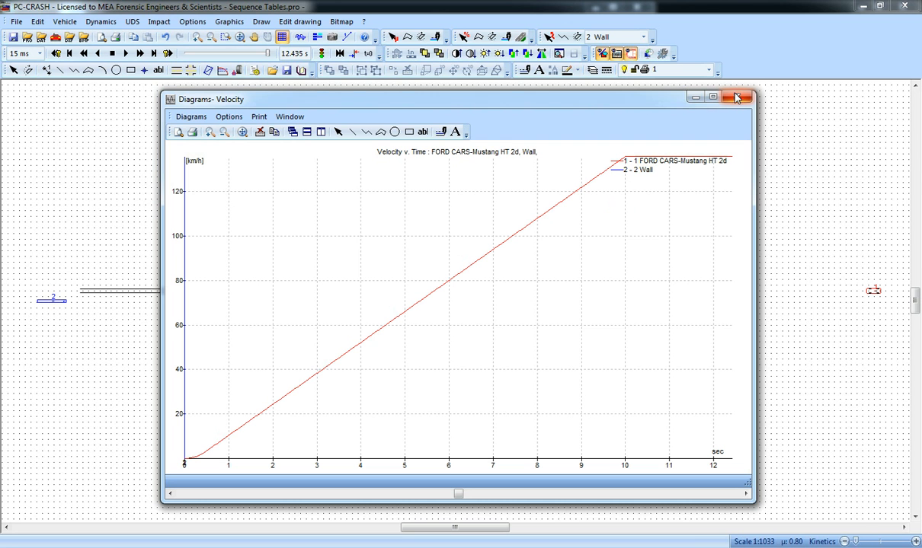
left_click(735, 97)
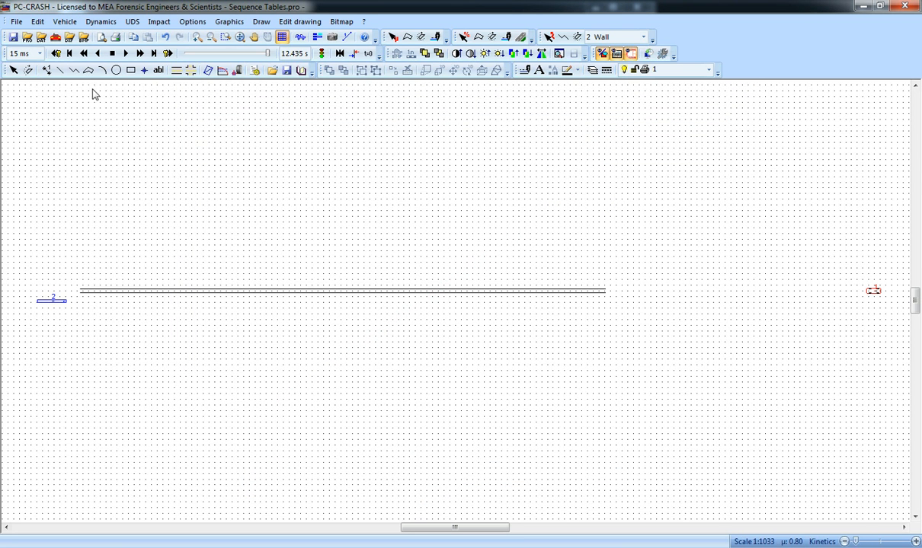
Step: Rewind to 0 s and reopen the Ford's braking table with its three 95% rear-braking rows
left_click(113, 53)
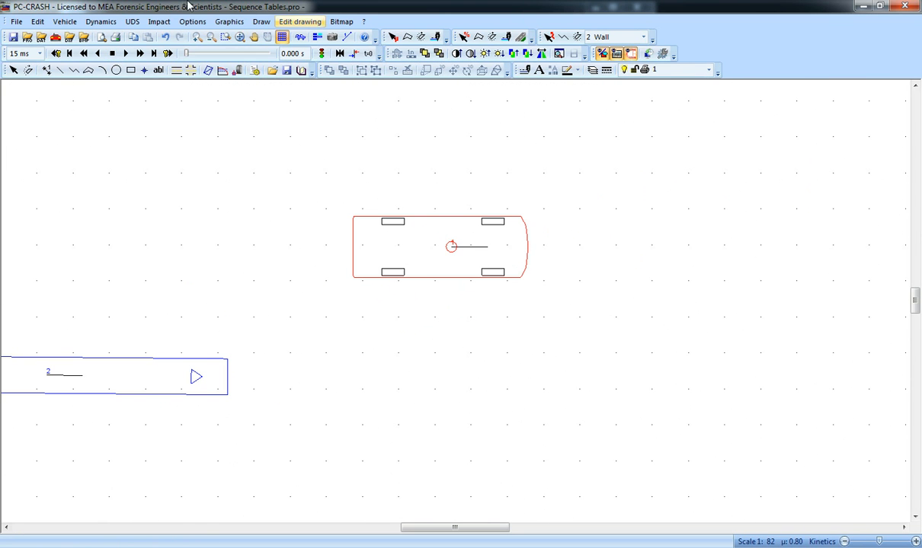
mouse_move(140, 53)
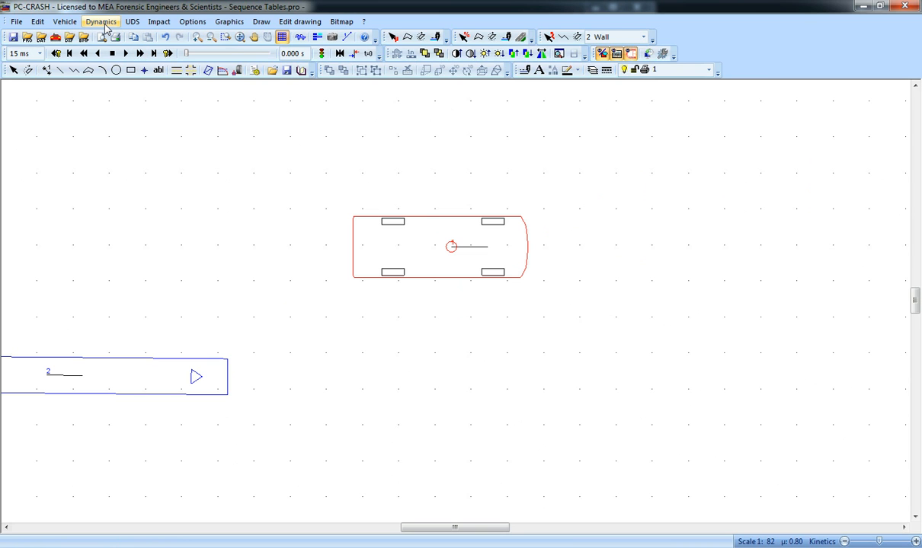
left_click(100, 21)
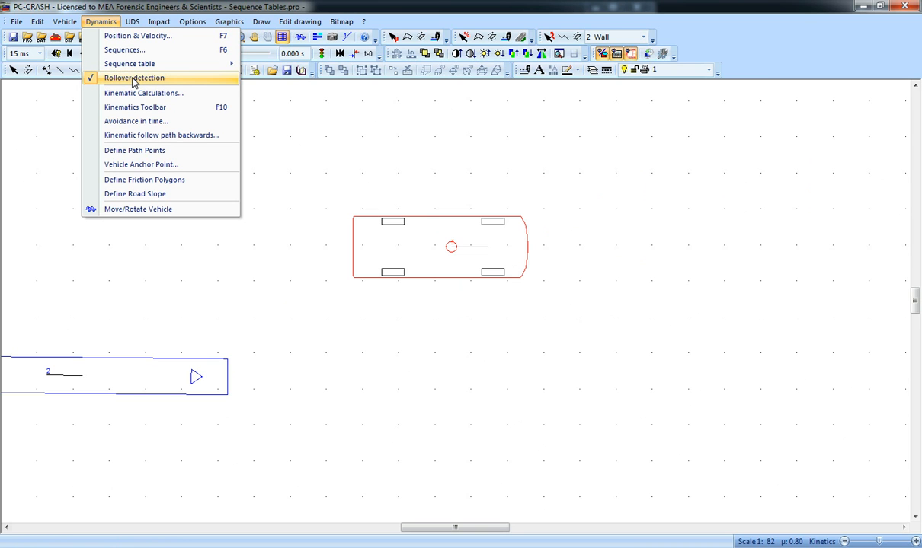
mouse_move(128, 64)
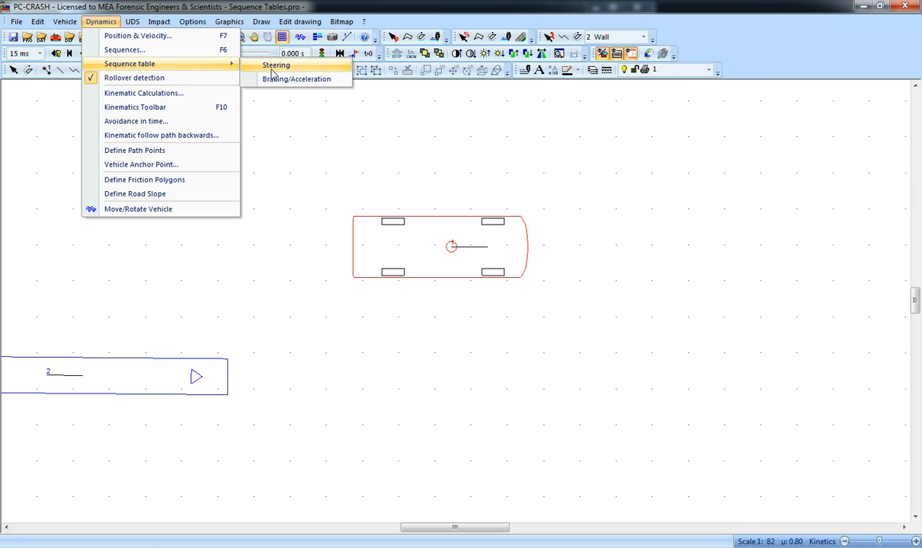
left_click(295, 79)
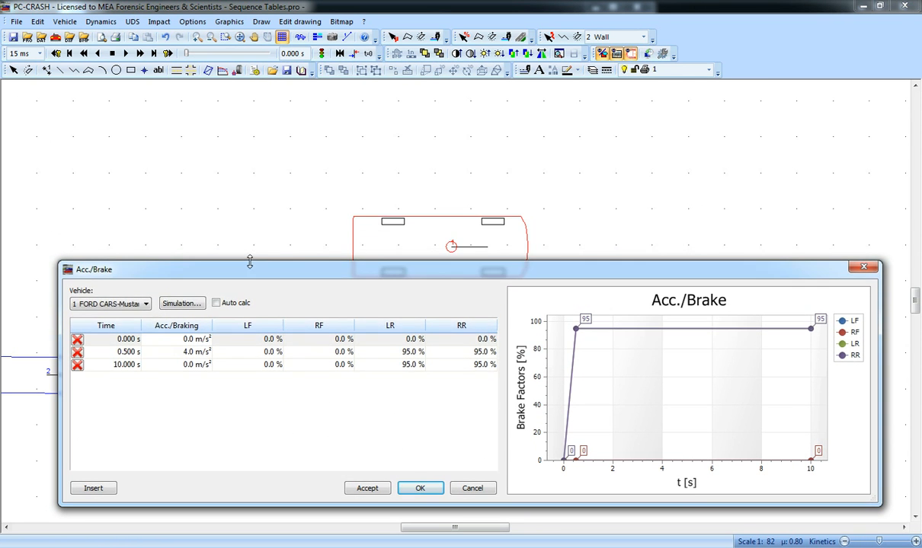
left_click(100, 21)
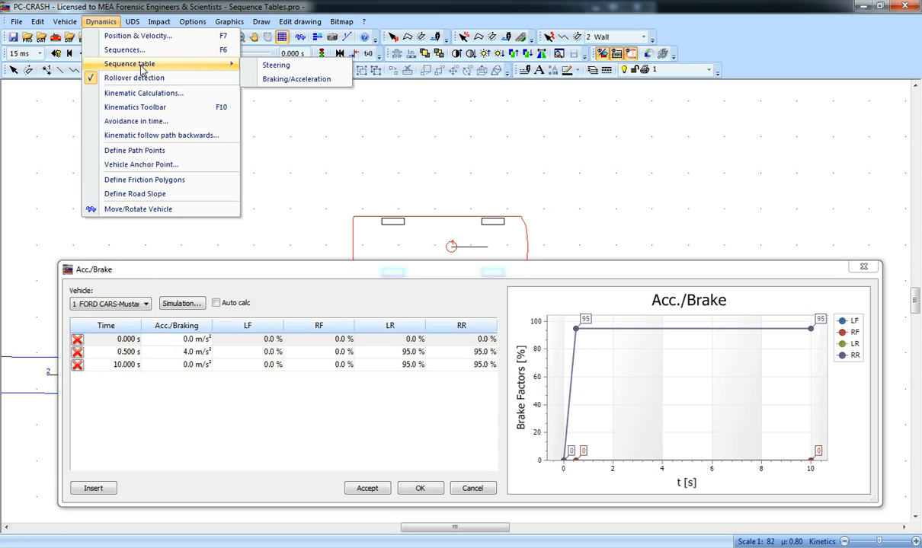
Step: Fill the steering table: rows at 0, 4, 5 and 10 s, −180° from 5 s held to 10 s
left_click(276, 64)
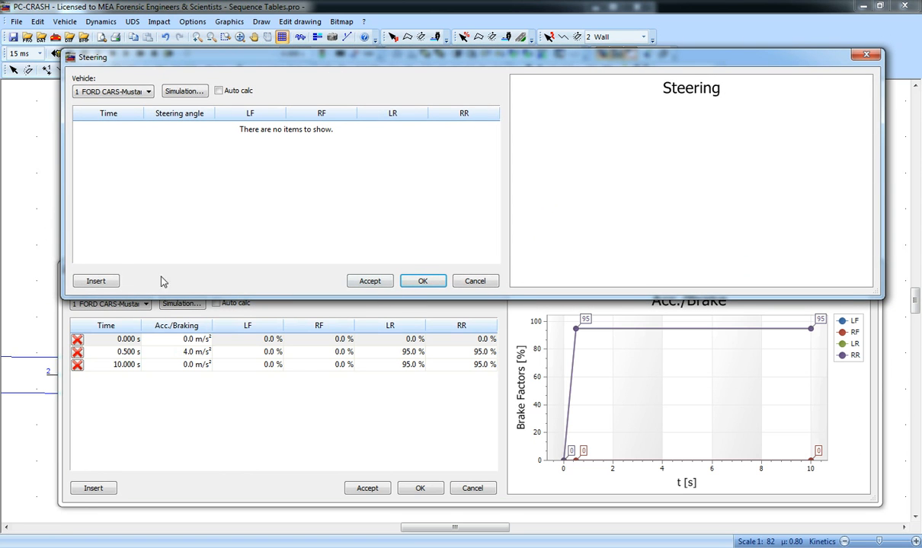
left_click(96, 280)
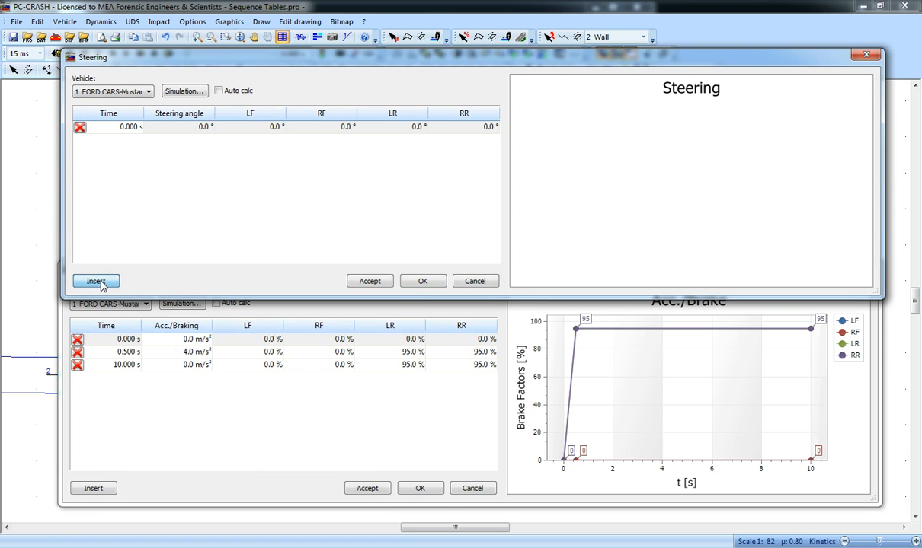
left_click(95, 280)
type("4")
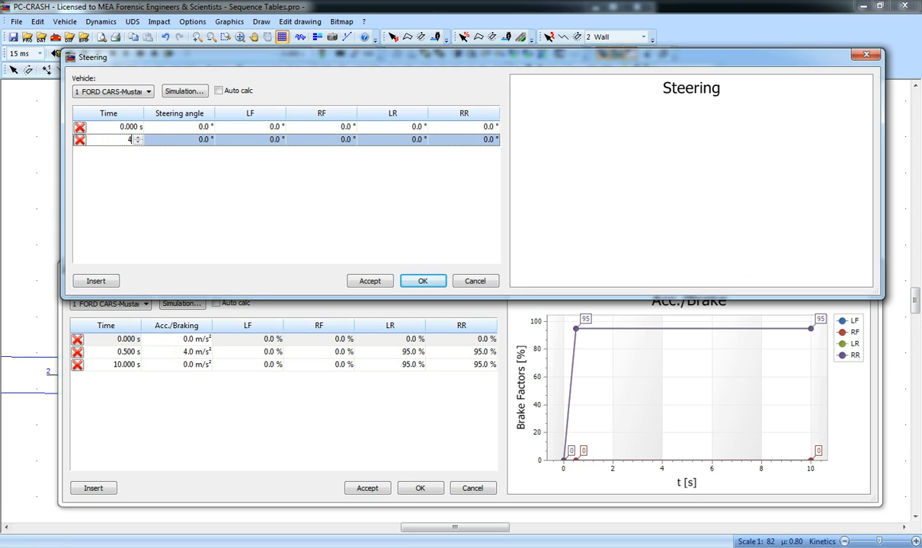
left_click(94, 280)
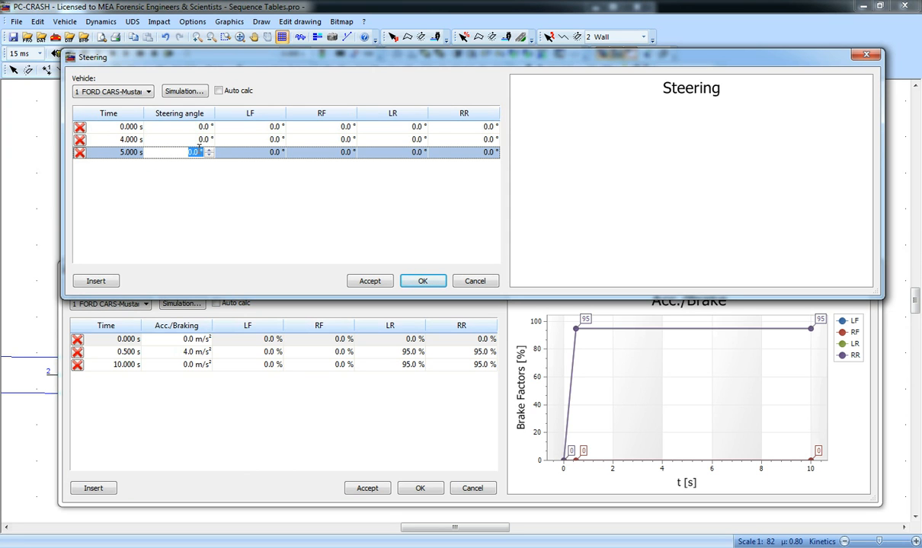
type("-180")
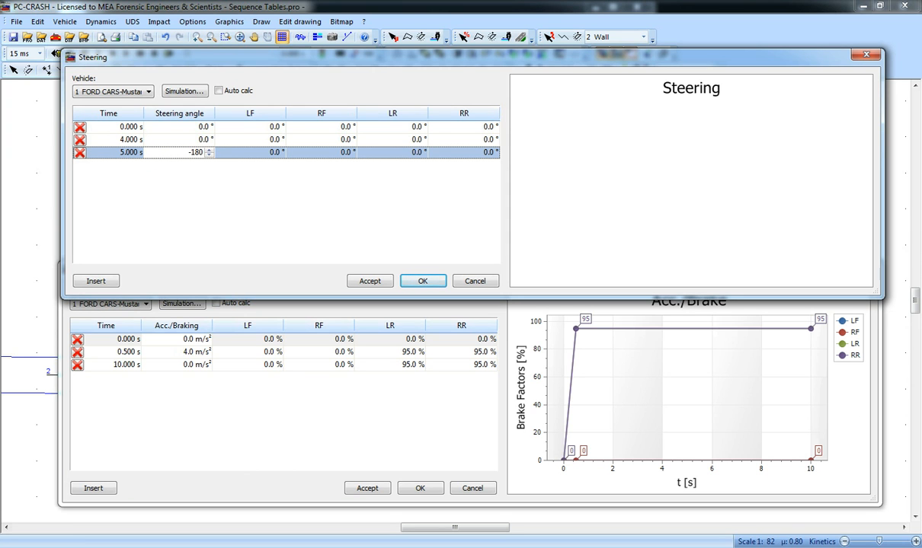
left_click(250, 153)
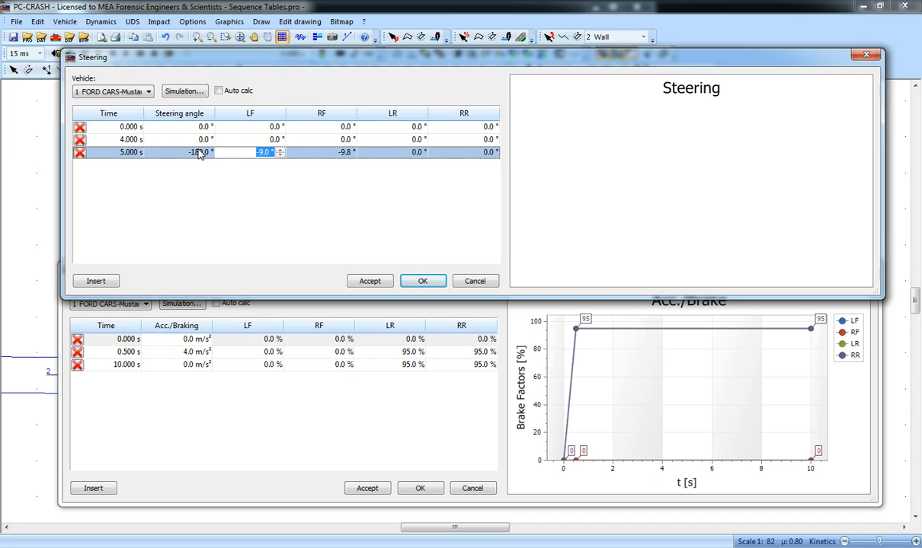
type("180.0")
type("-9")
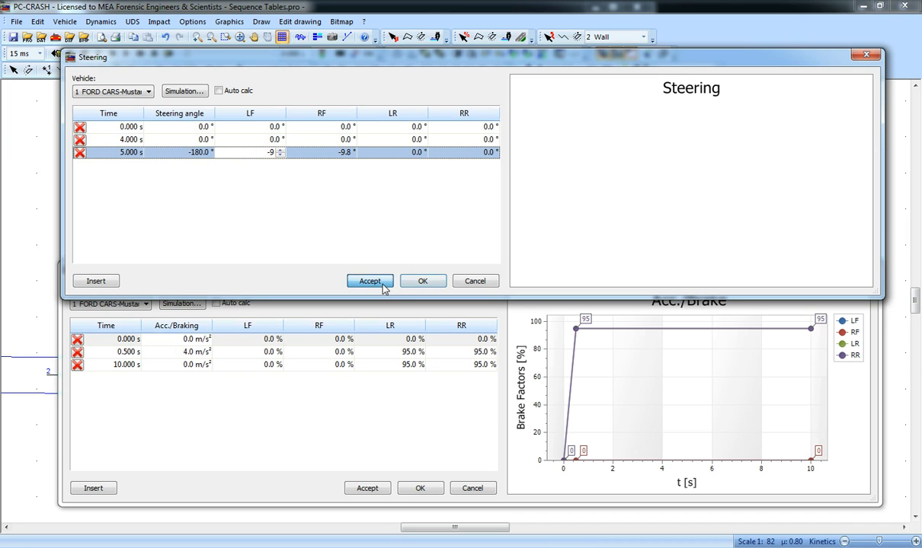
left_click(369, 280)
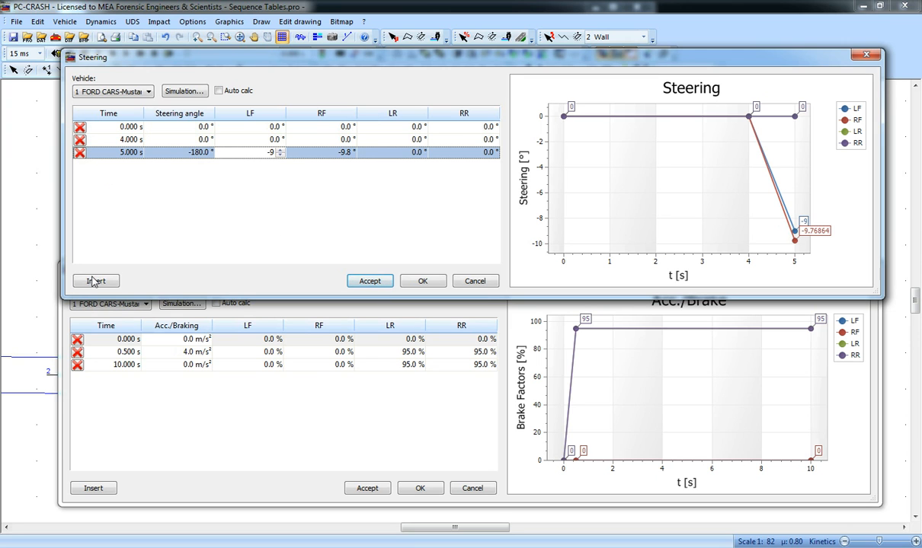
left_click(94, 280)
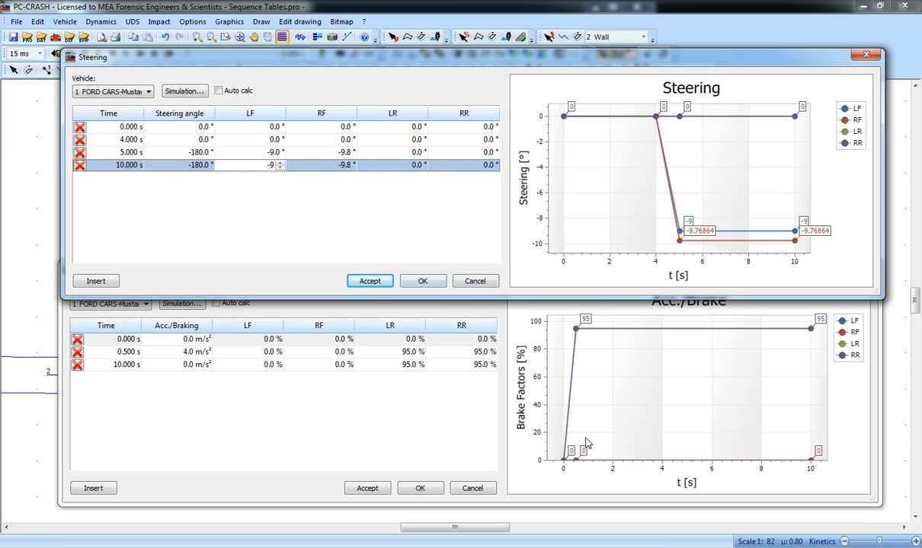
mouse_move(689, 335)
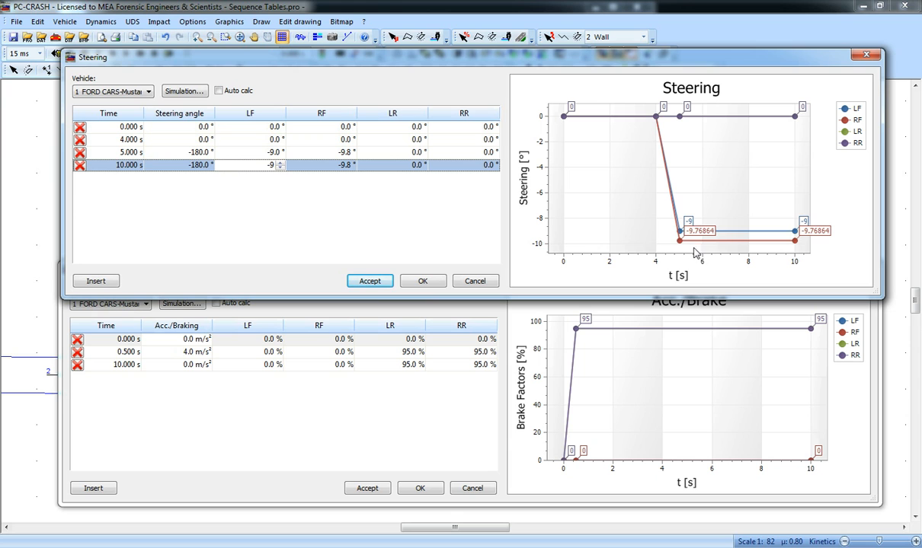
mouse_move(615, 338)
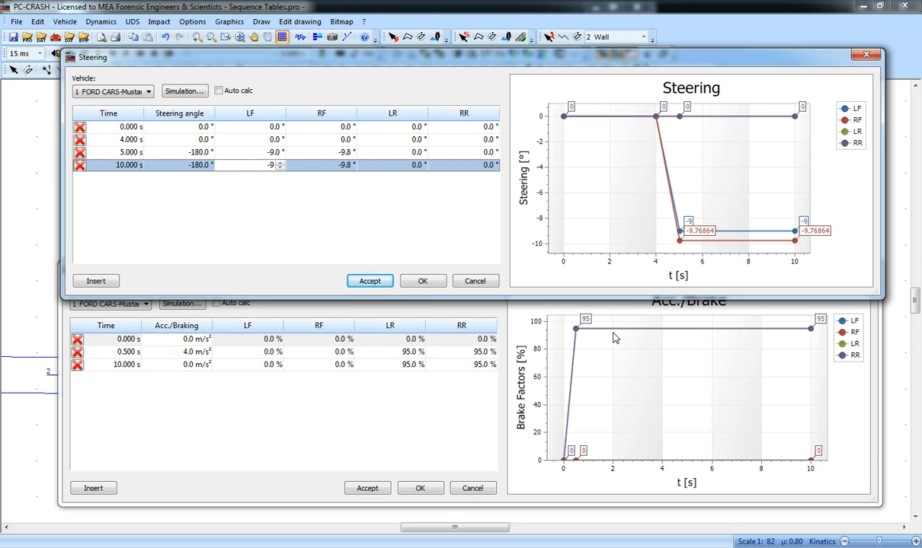
mouse_move(640, 148)
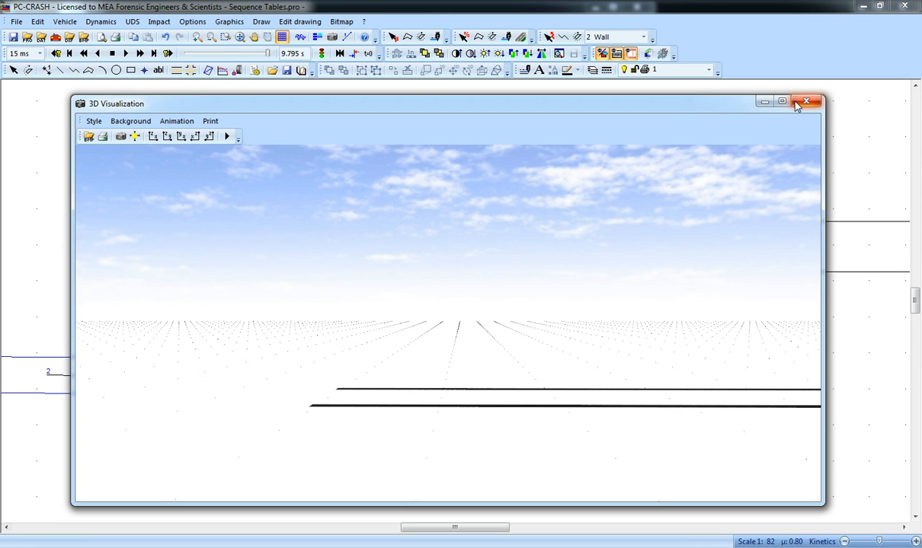
Step: Show the Mustang in 3D Visualization, play its steered run, and return to the plan view
left_click(226, 137)
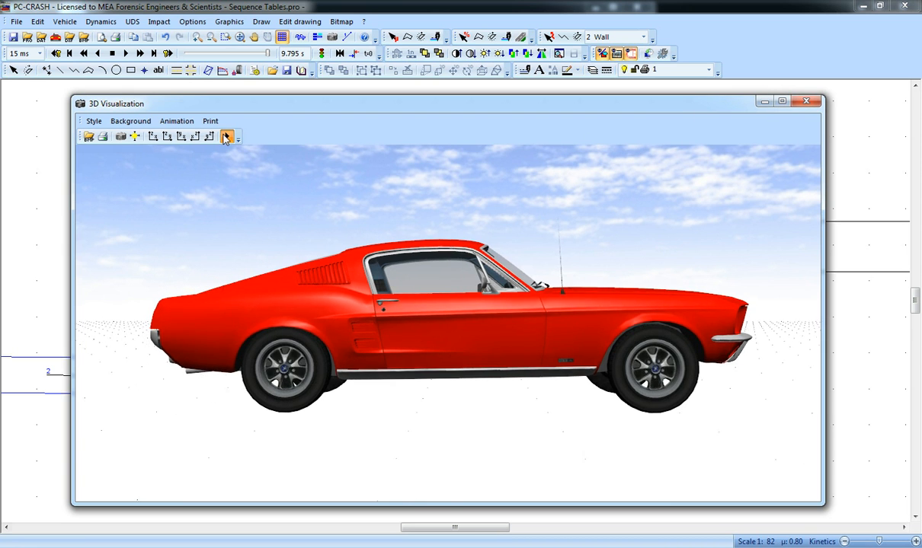
left_click(225, 138)
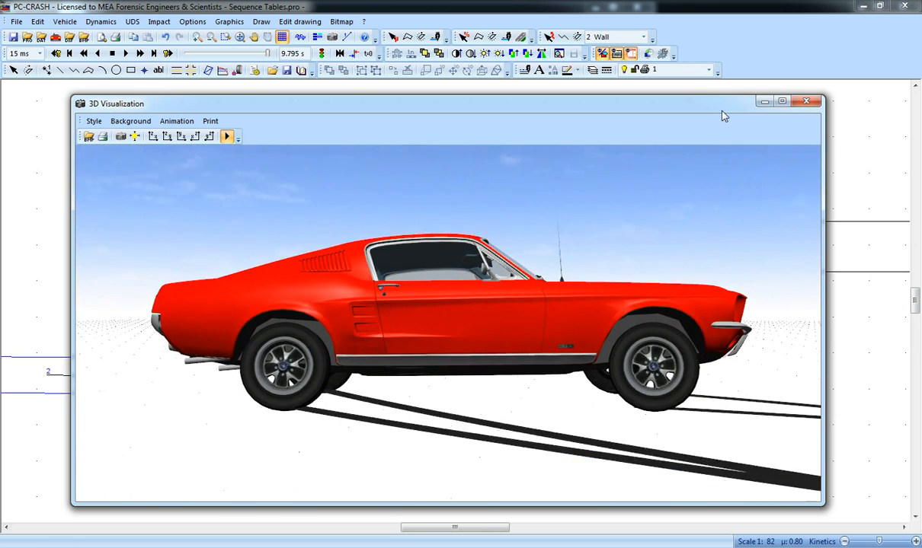
left_click(805, 101)
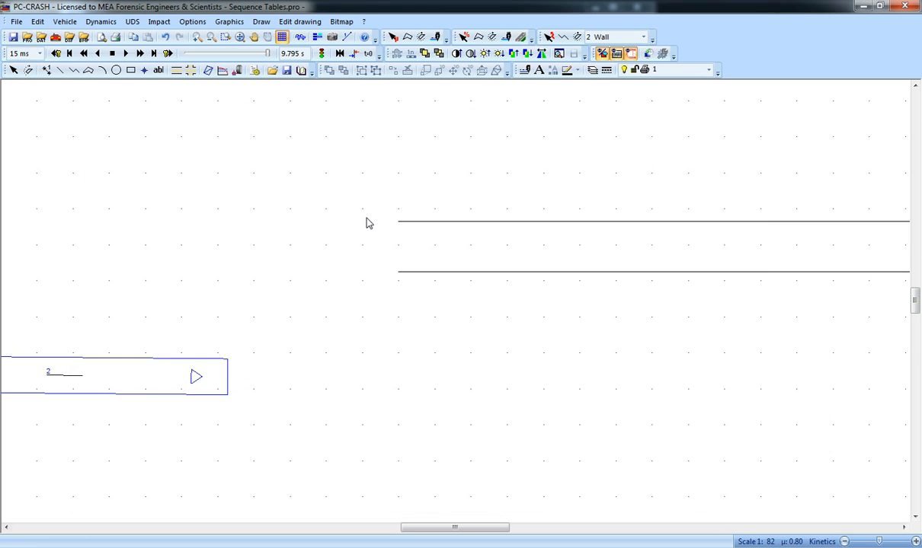
mouse_move(371, 150)
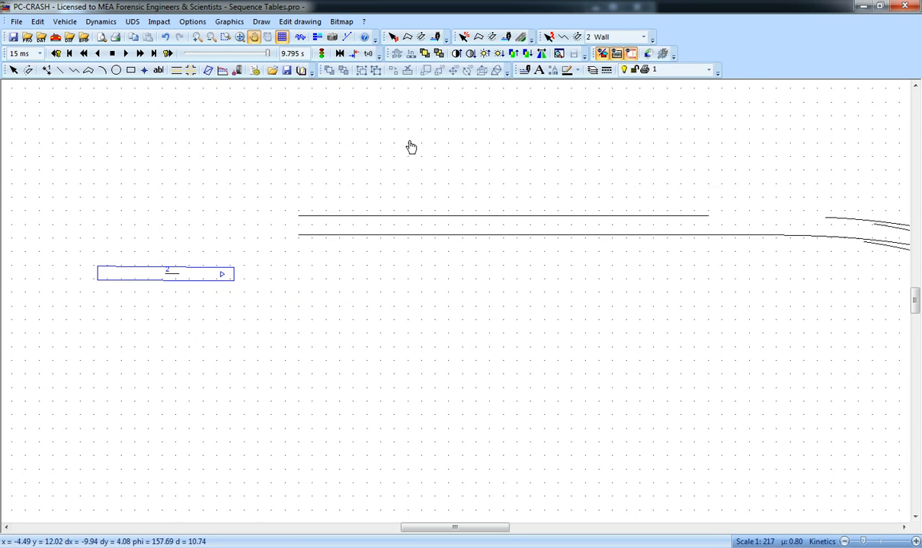
Step: Slide to about 3.2 s and drag the wall ahead of the car, angled slightly across its path
left_click_drag(266, 53, 228, 53)
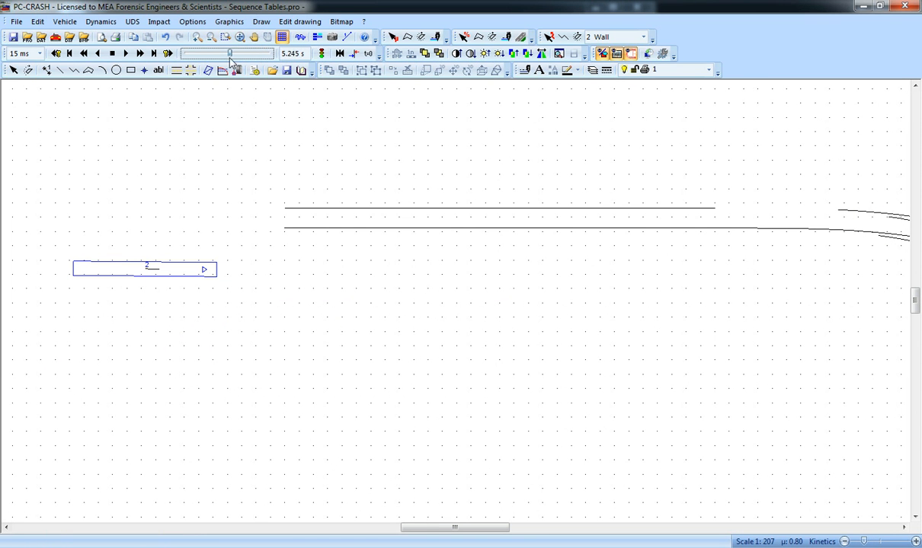
left_click_drag(228, 53, 213, 53)
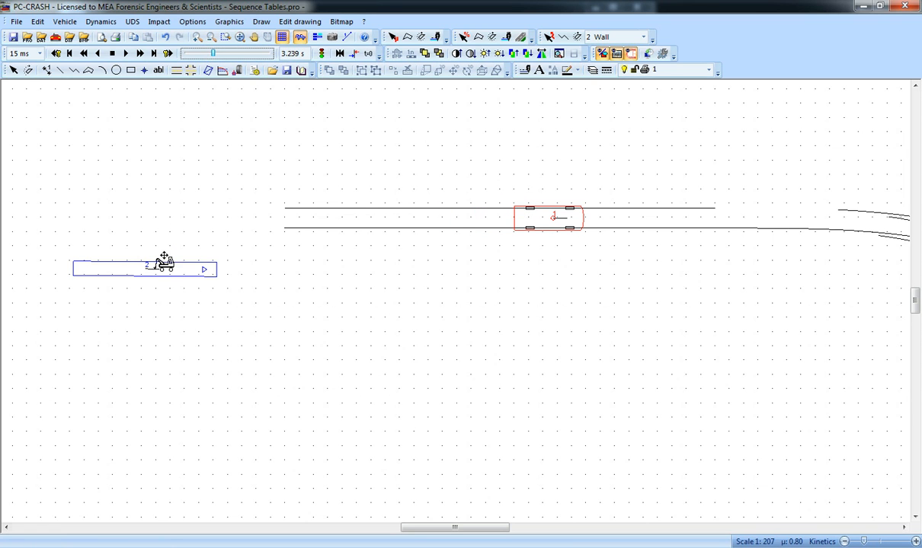
left_click_drag(164, 262, 653, 228)
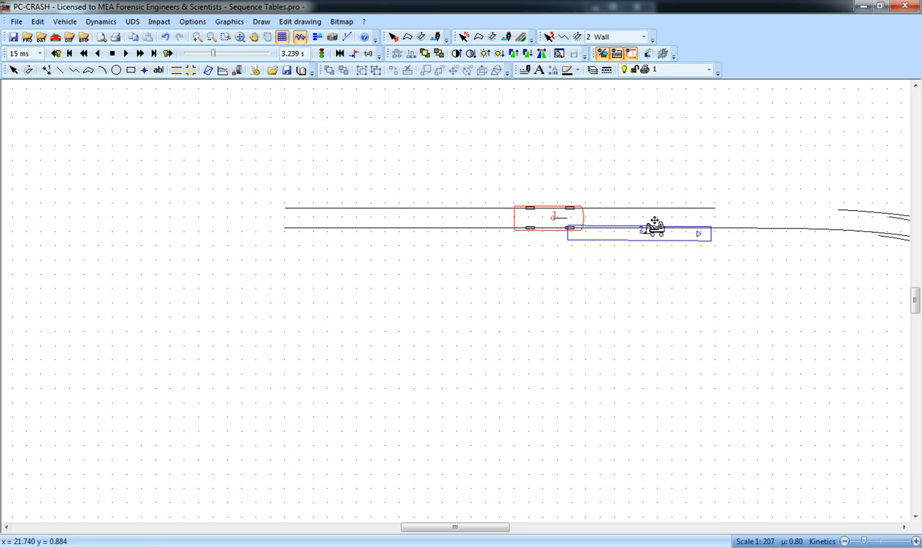
left_click_drag(654, 229, 719, 234)
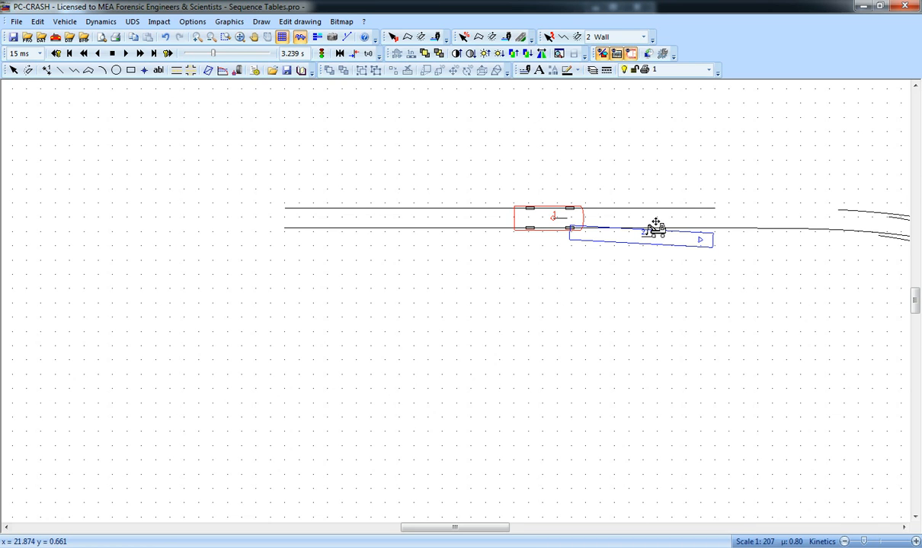
mouse_move(646, 232)
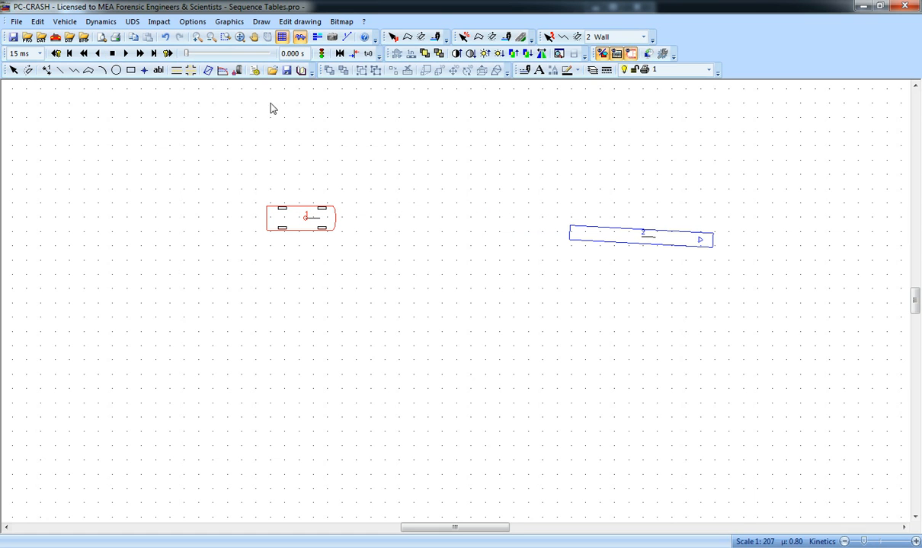
Step: In the wall's impact parameters, enable constant restitution of −0.5 and apply it
left_click(158, 21)
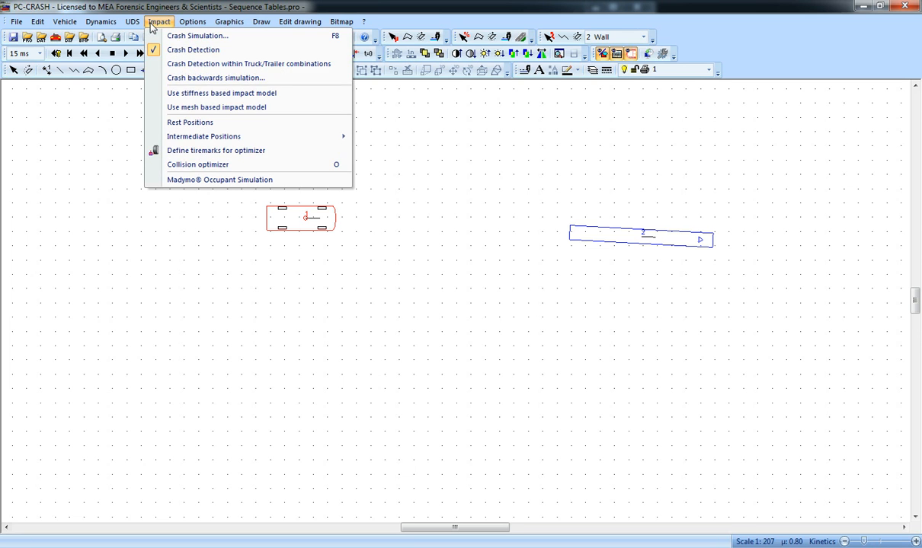
mouse_move(168, 28)
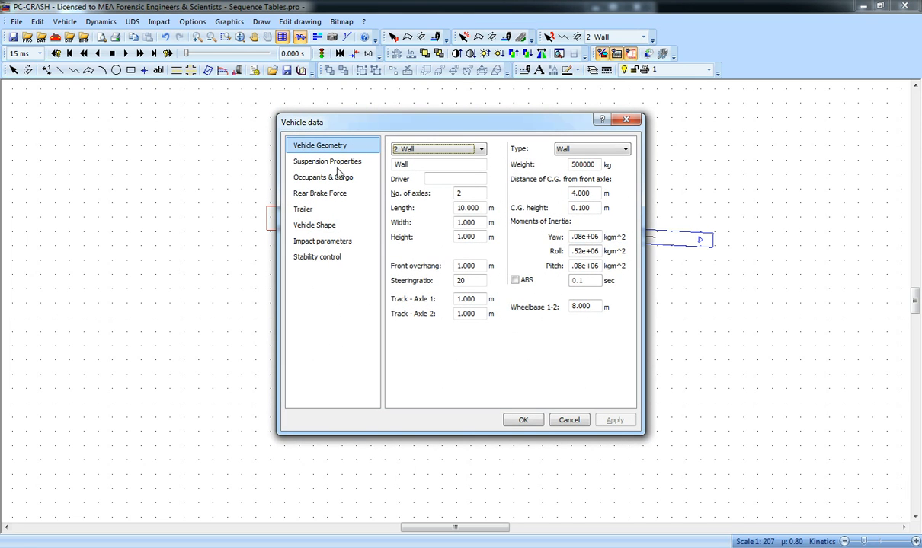
left_click(323, 240)
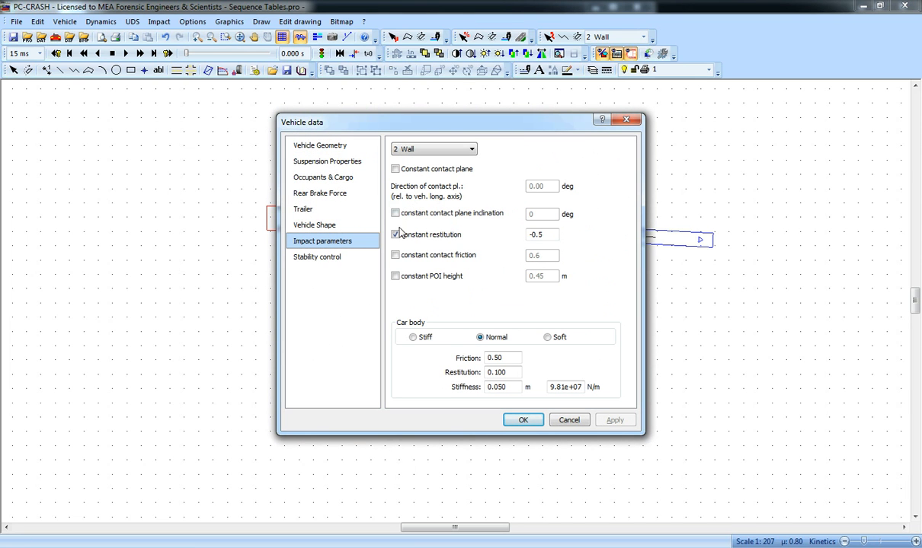
left_click(542, 235)
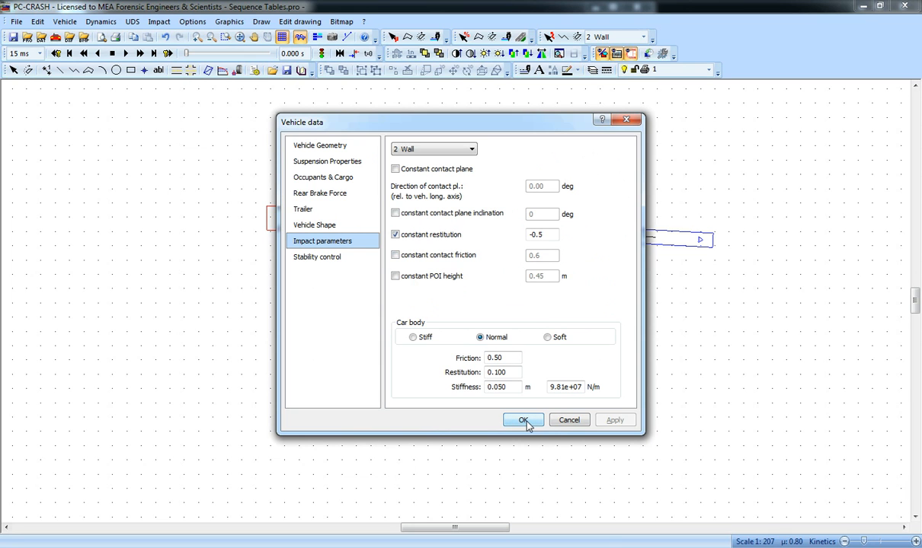
left_click(523, 420)
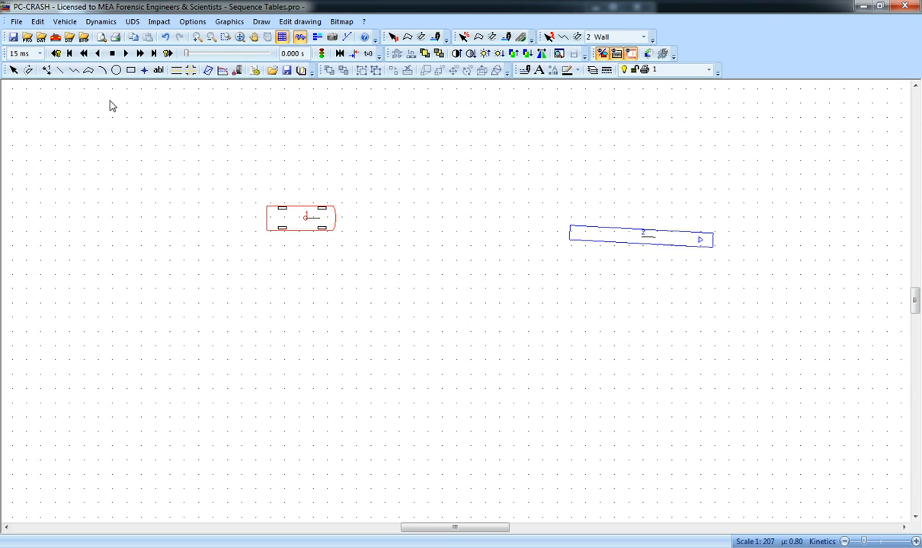
mouse_move(113, 53)
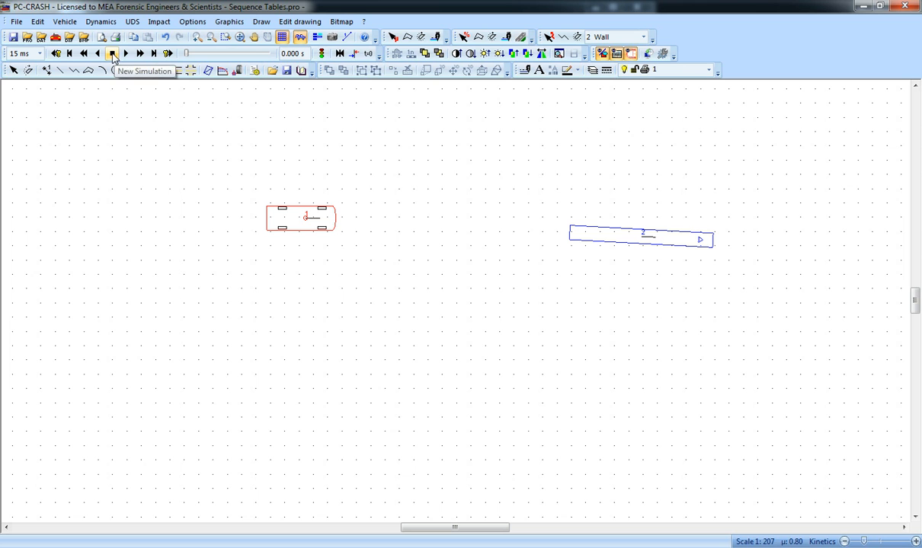
Step: Run a new simulation until the Ford hits the wall at about 3.2 s, review results, rewind to 0 s
left_click(139, 52)
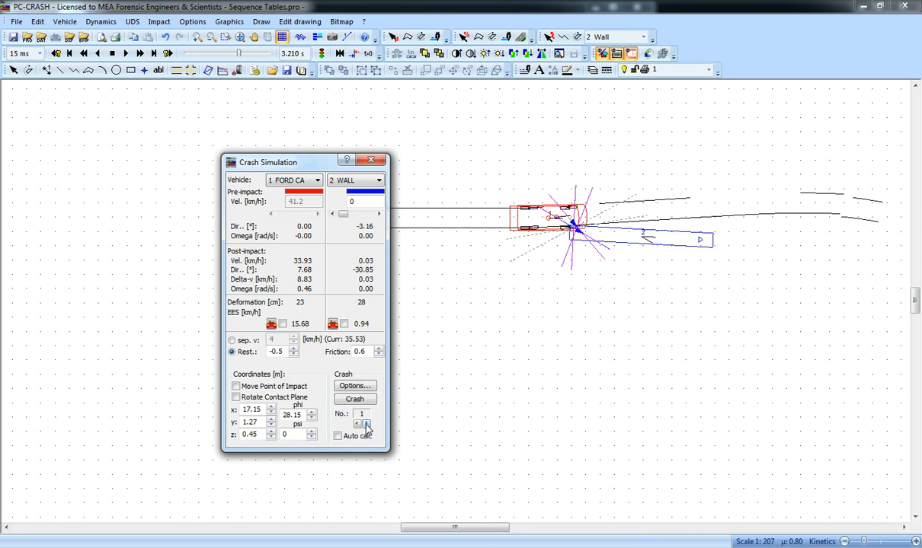
left_click(366, 424)
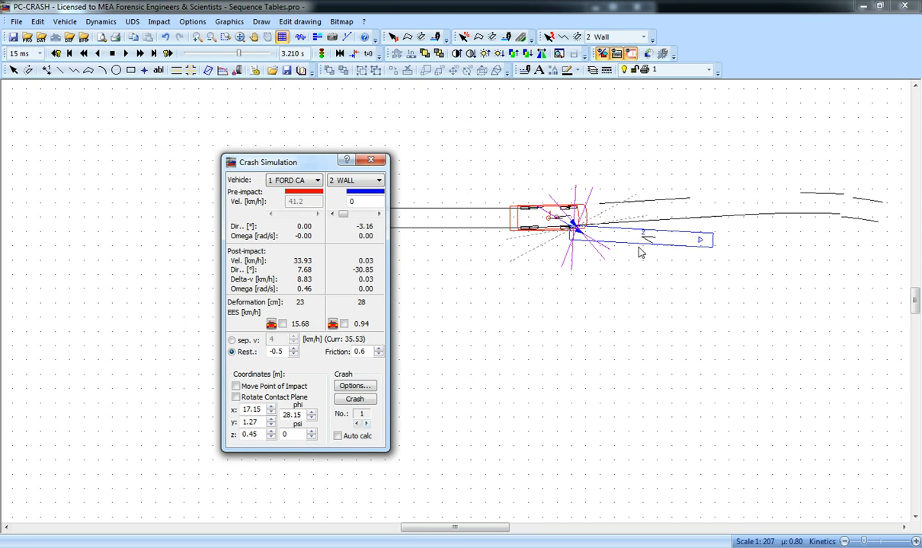
mouse_move(561, 198)
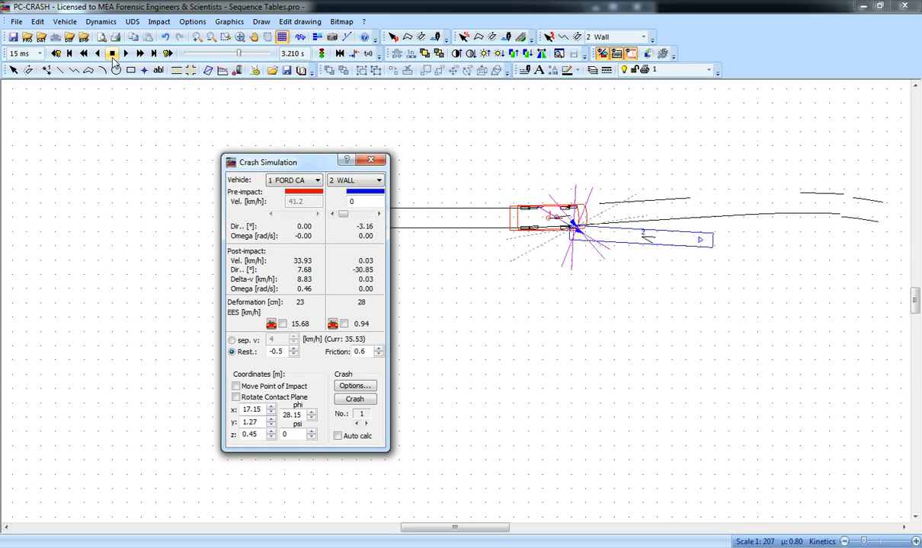
left_click(113, 53)
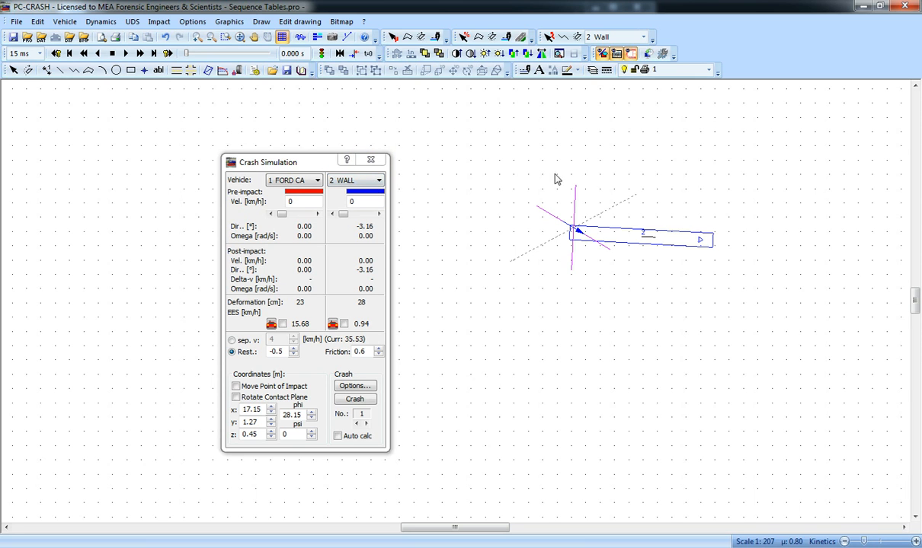
mouse_move(791, 76)
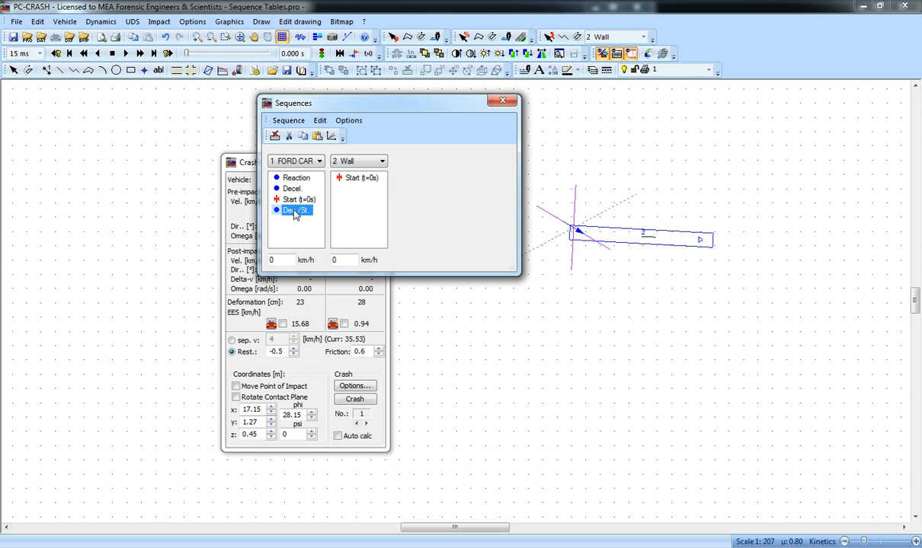
Step: Set the car's last deceleration step to a duration of 3.21 s
double_click(295, 210)
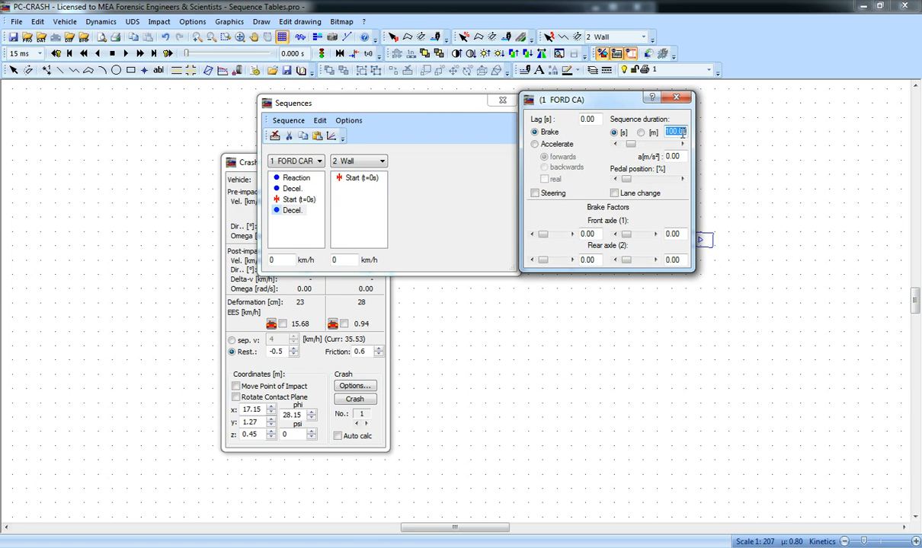
type("3.21")
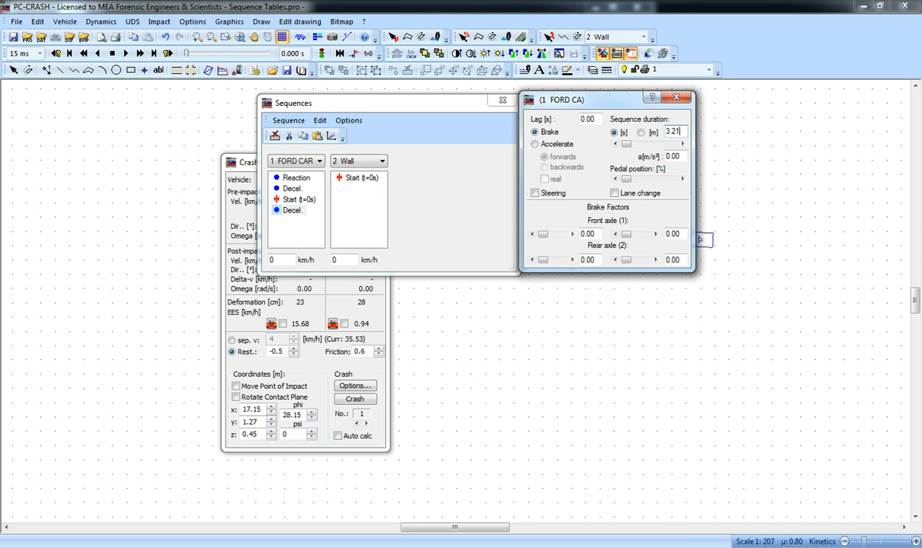
left_click(675, 98)
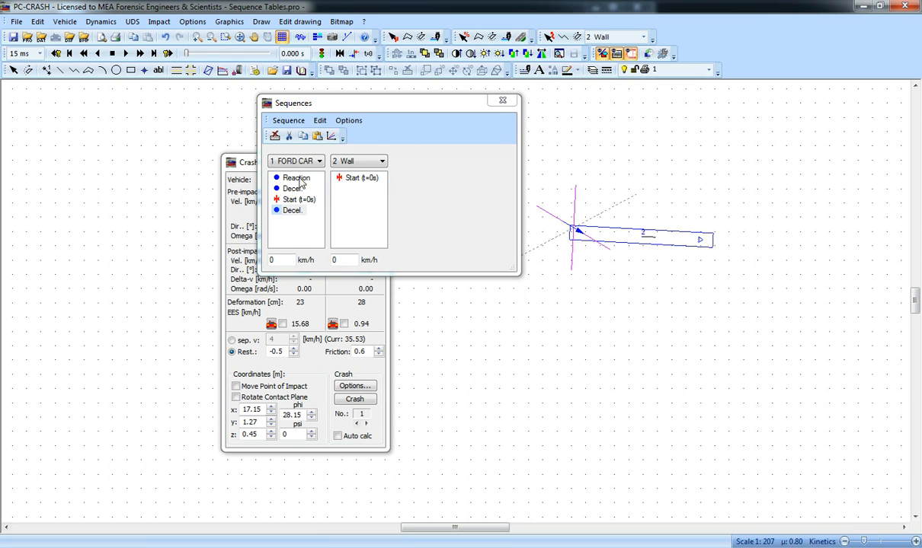
Step: Add a geometry change step with x = -0.3 m, reorder it before the final deceleration, and close Sequences
left_click(288, 120)
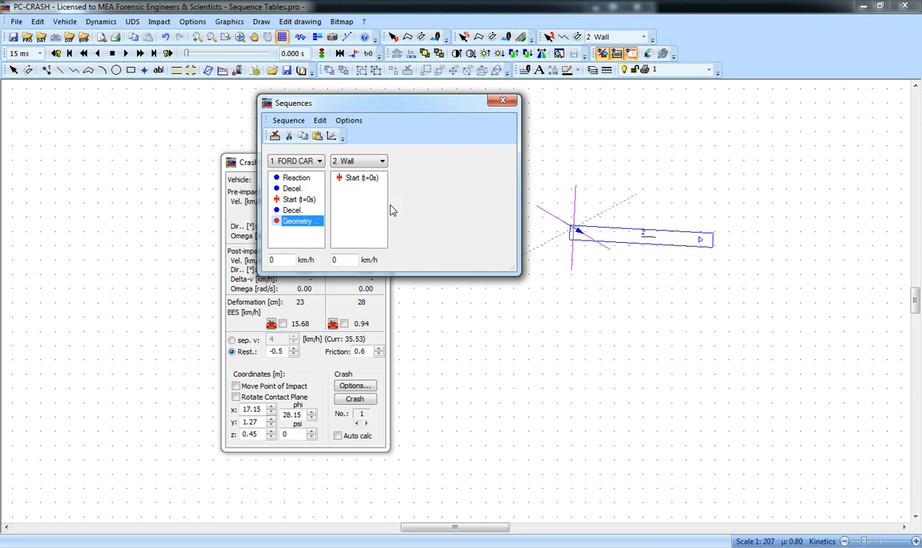
double_click(297, 221)
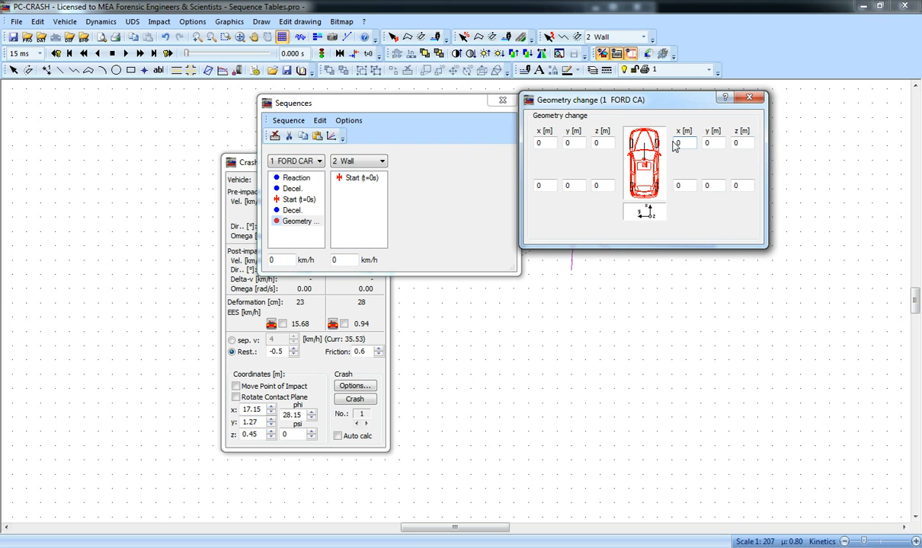
type("-.3")
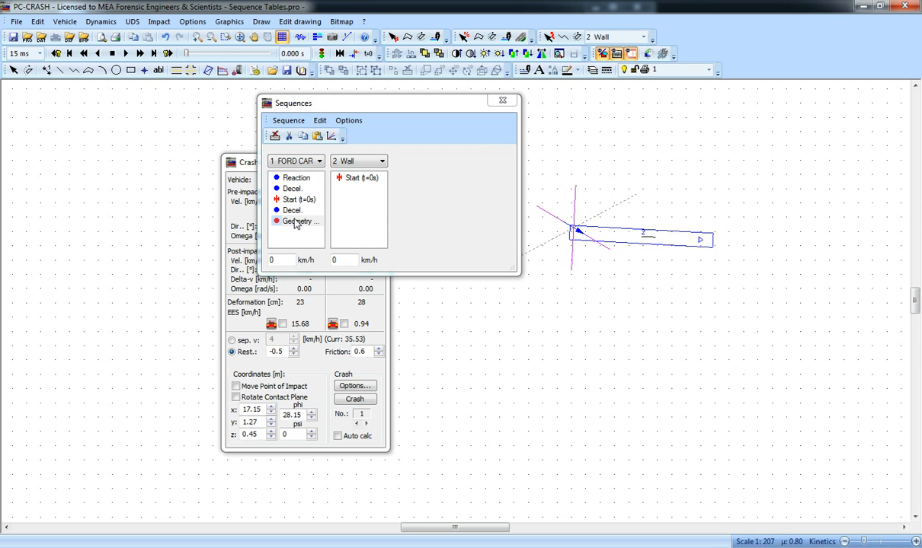
left_click(293, 221)
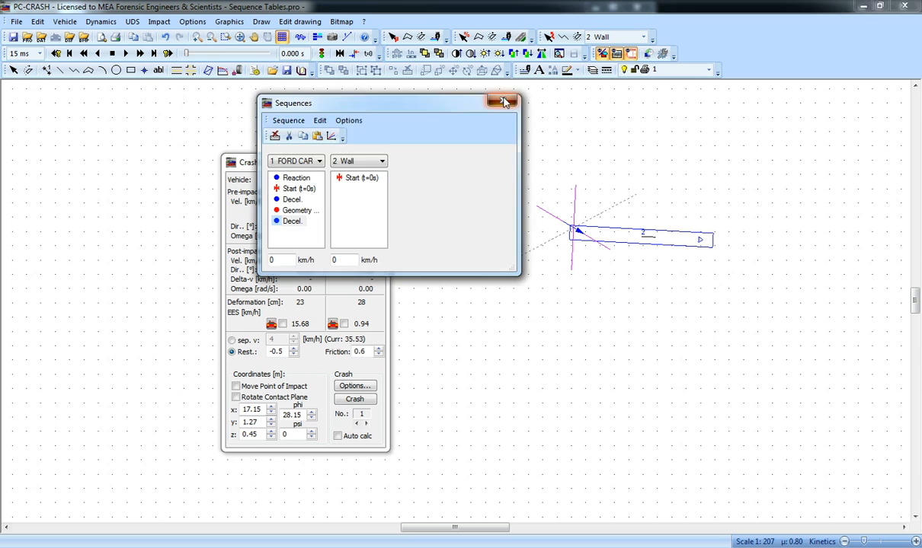
left_click(503, 101)
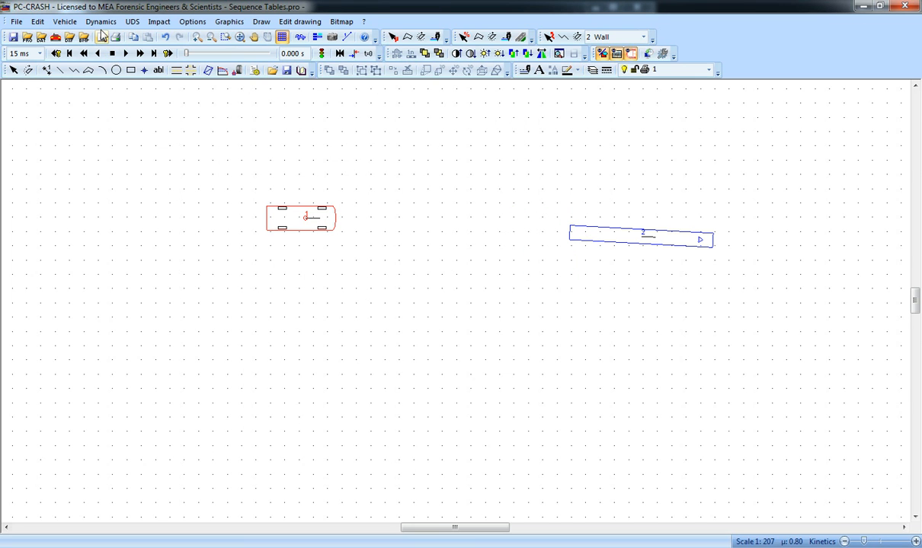
Step: Show the Ford's Acc./Brake sequence table via Dynamics > Sequence table > Braking/Acceleration
left_click(100, 22)
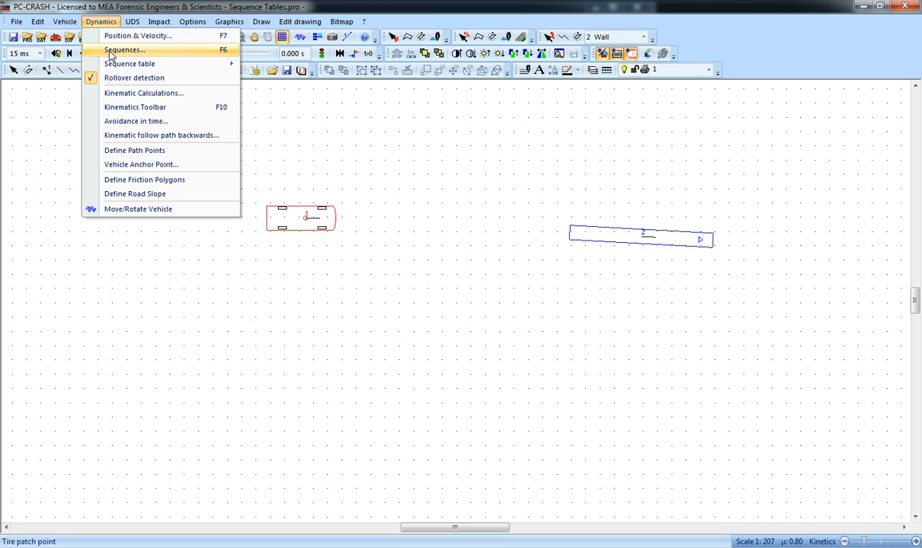
mouse_move(129, 64)
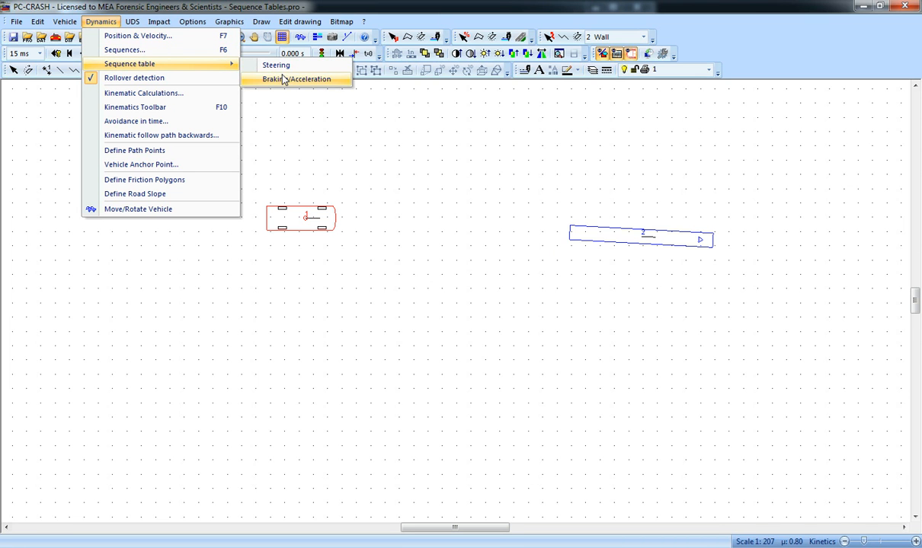
left_click(297, 79)
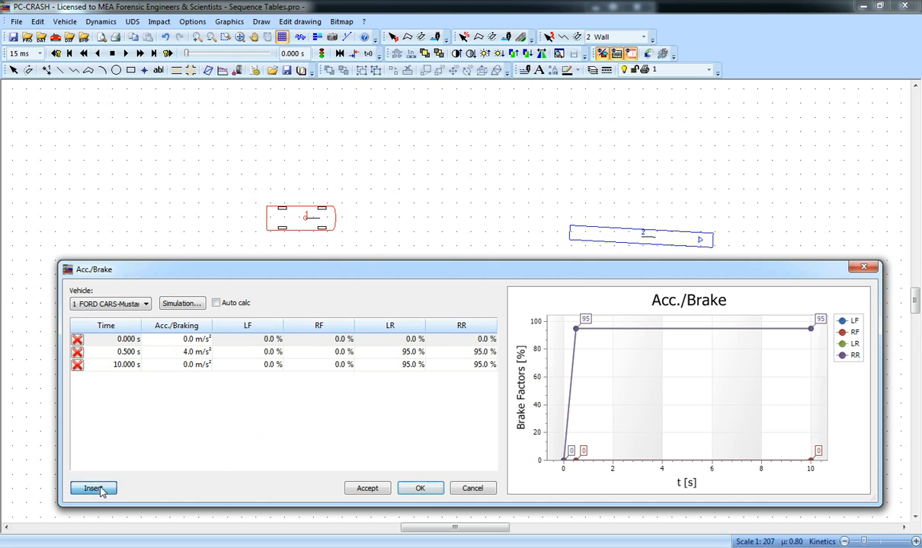
Step: Add a 3.2 s row with 0% right-front braking and set the 10 s row's RF to -500%
left_click(92, 488)
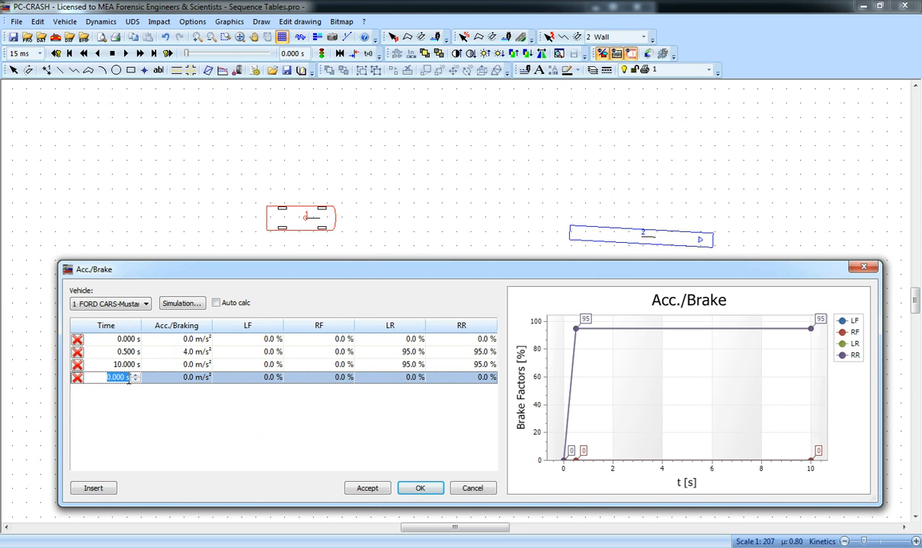
type("3.2")
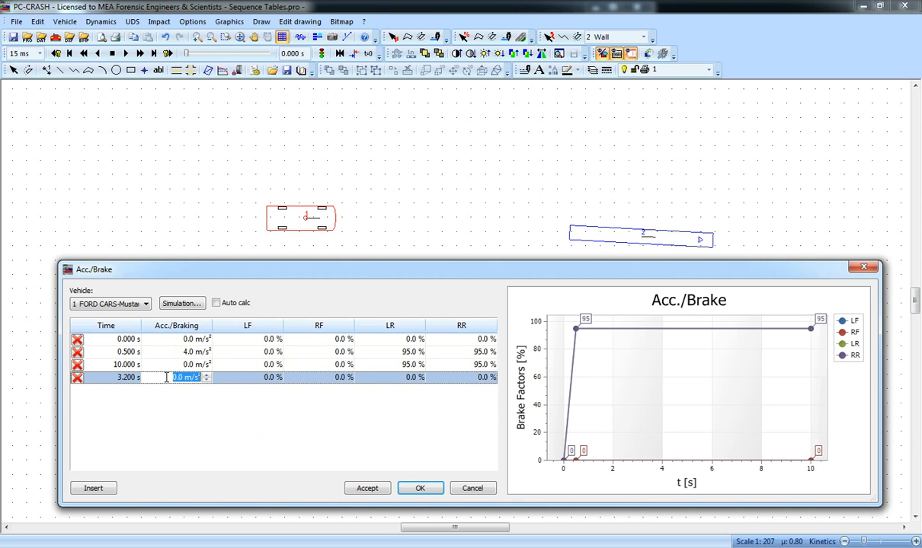
mouse_move(307, 388)
type("95")
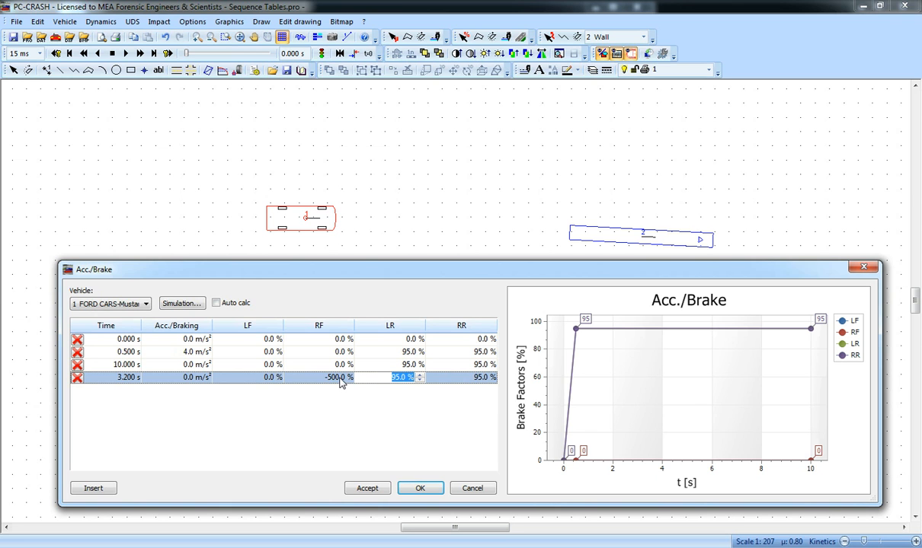
left_click(365, 488)
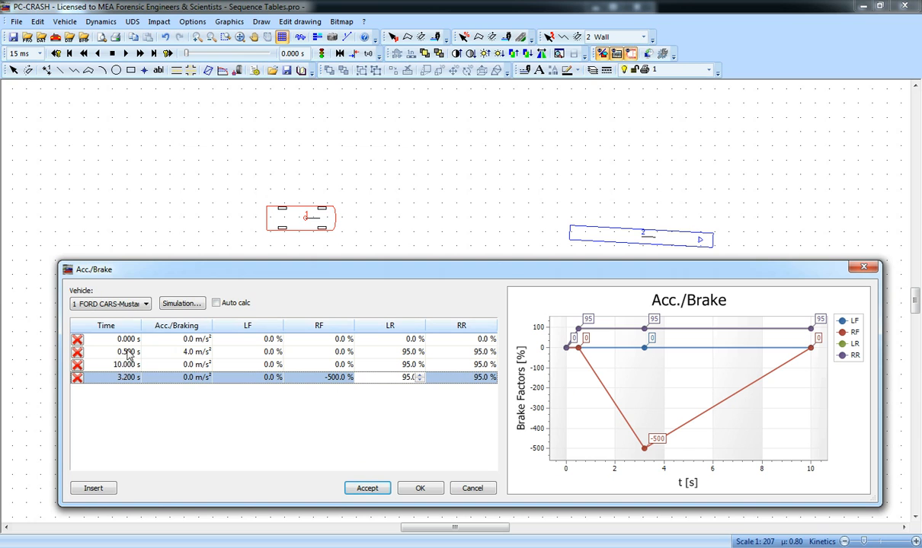
left_click(115, 364)
type("-50")
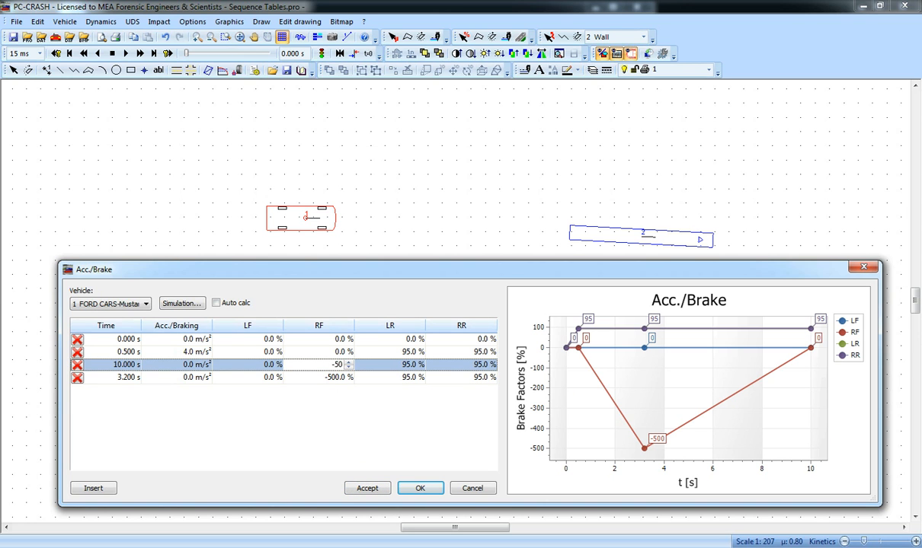
left_click(367, 488)
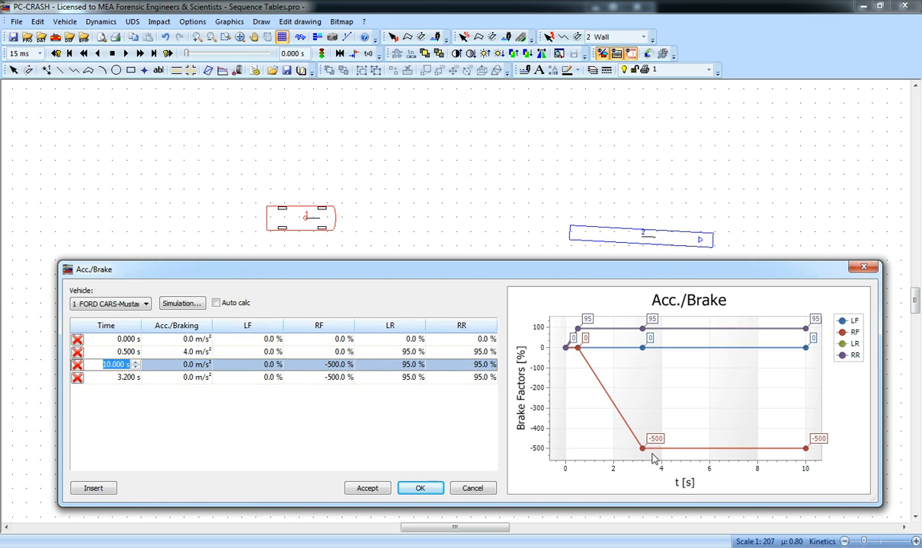
Step: Add a 3.21 s row with -500% right-front braking and apply the table with OK
left_click(93, 487)
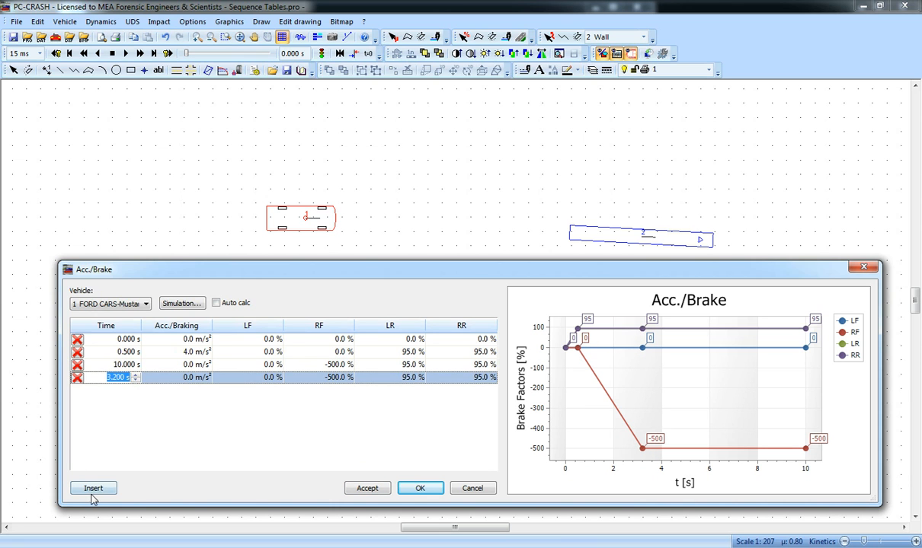
left_click(92, 487)
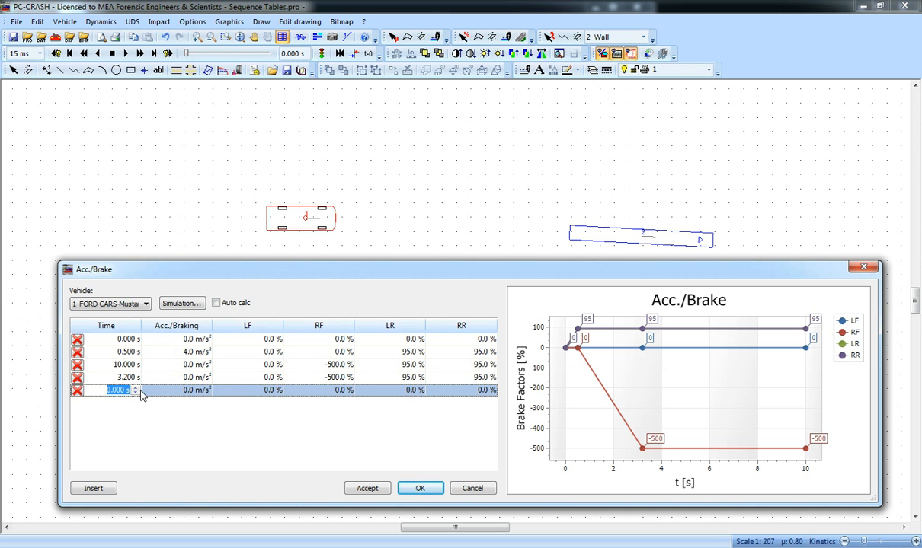
type("3.21")
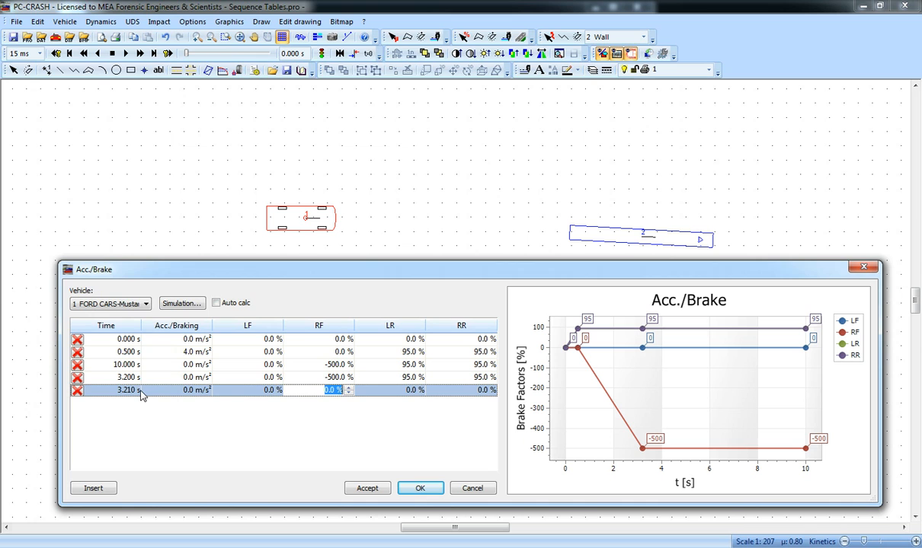
type("-500")
left_click(389, 389)
type("95")
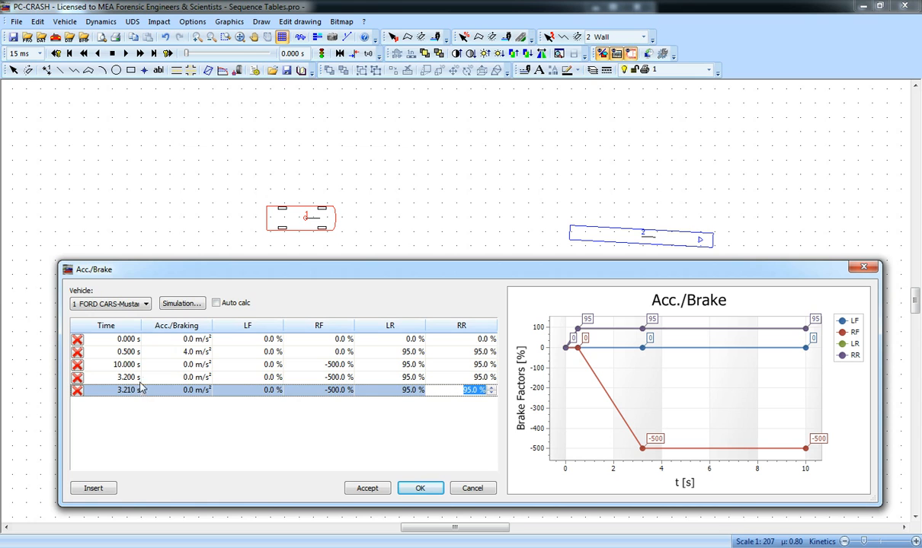
left_click(318, 378)
type("0")
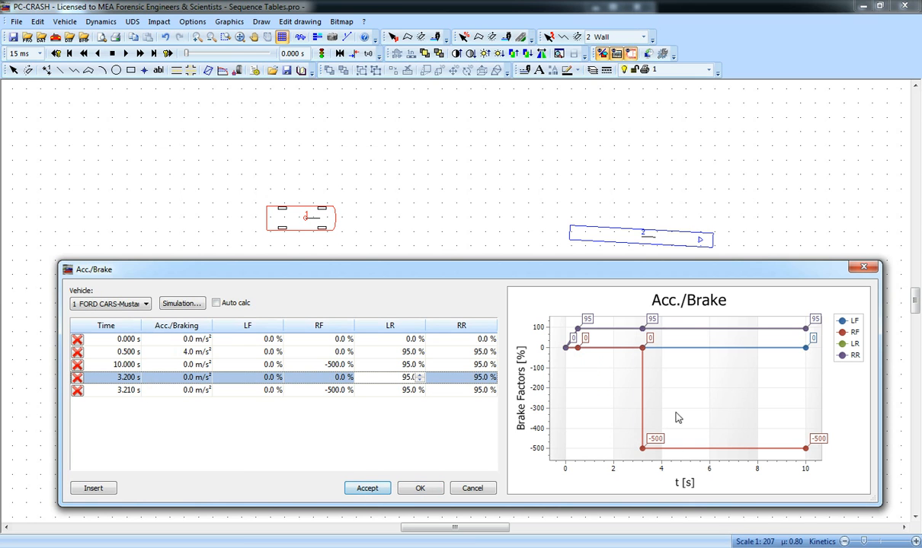
left_click(421, 487)
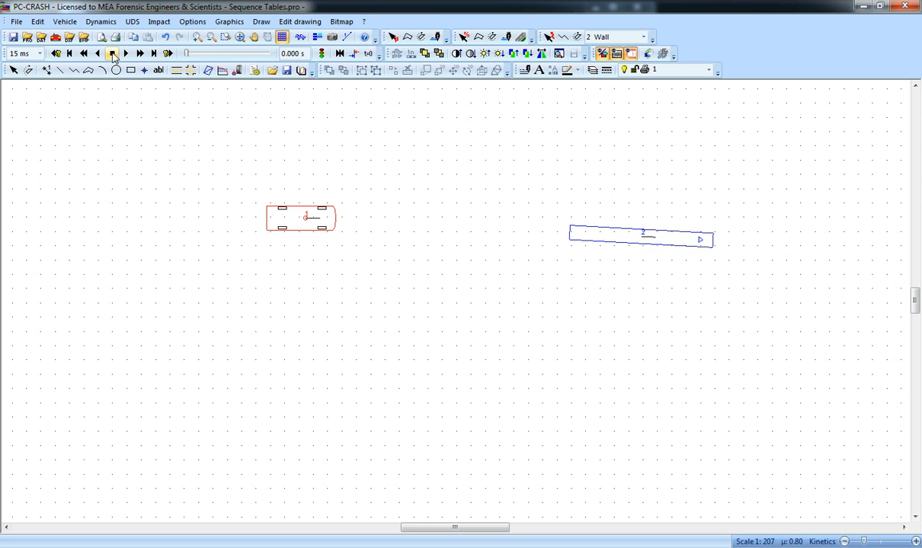
Step: Play the simulation through the wall impact to about 6.1 s, then dismiss the crash results
left_click(140, 53)
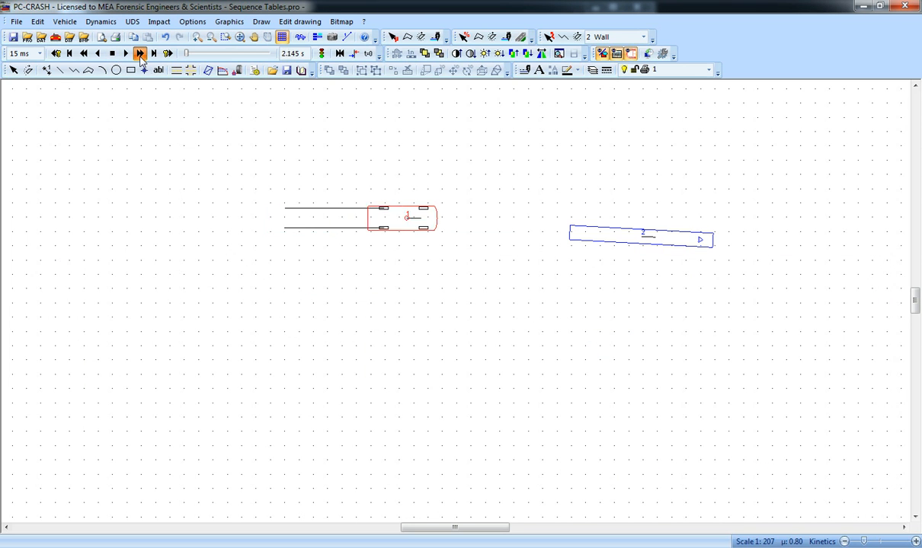
left_click(140, 54)
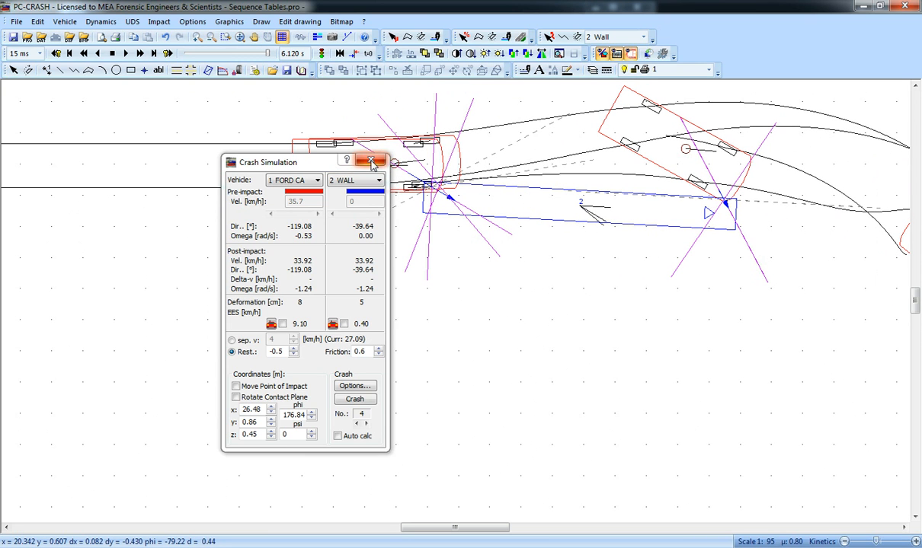
left_click(371, 162)
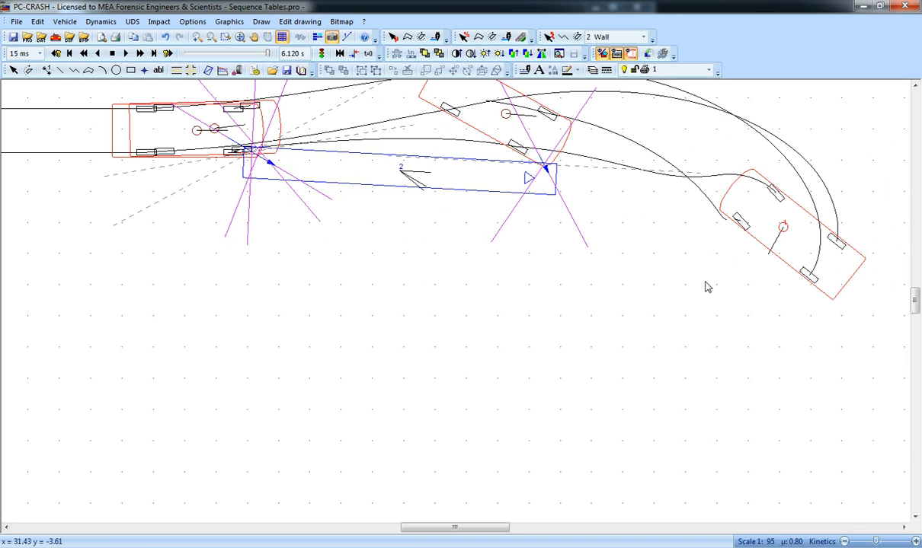
mouse_move(649, 341)
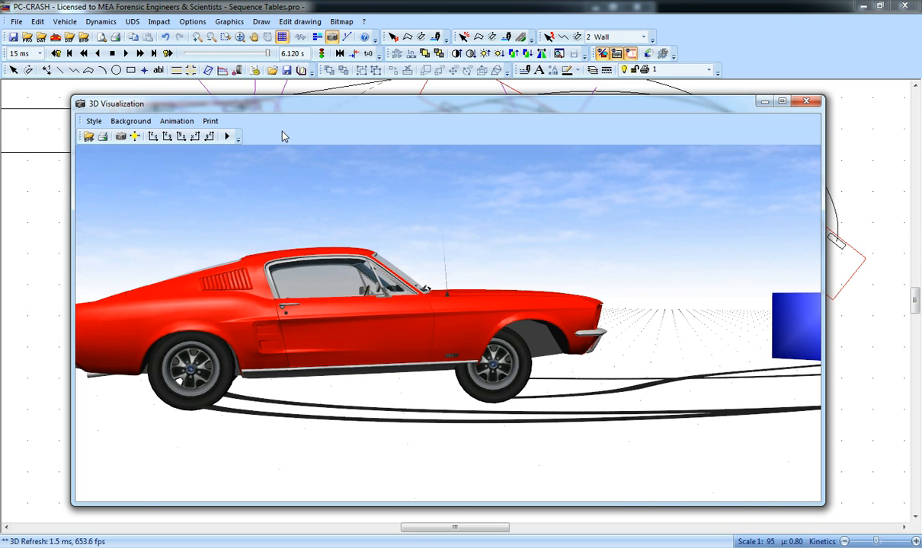
mouse_move(247, 131)
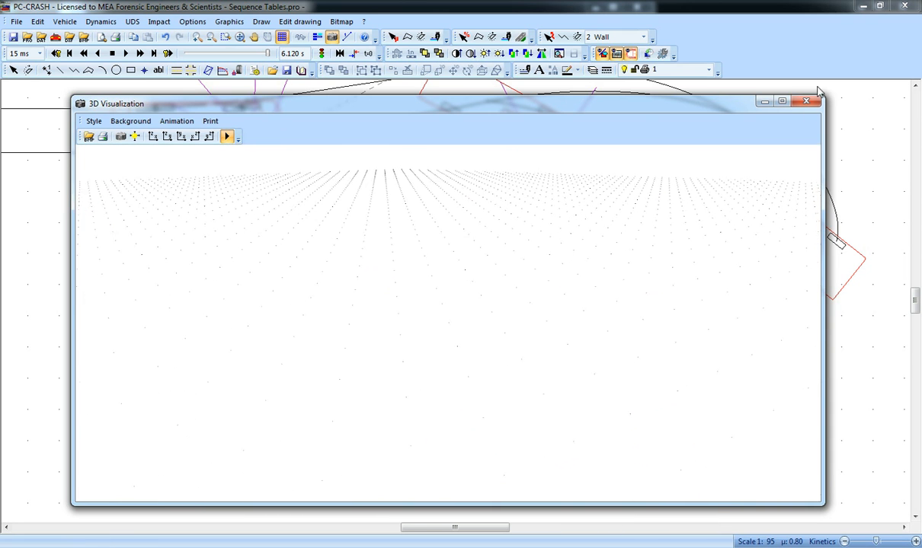
Step: Play the 3D animation of the red Mustang hitting the blue wall, rewind, and replay it
left_click(804, 100)
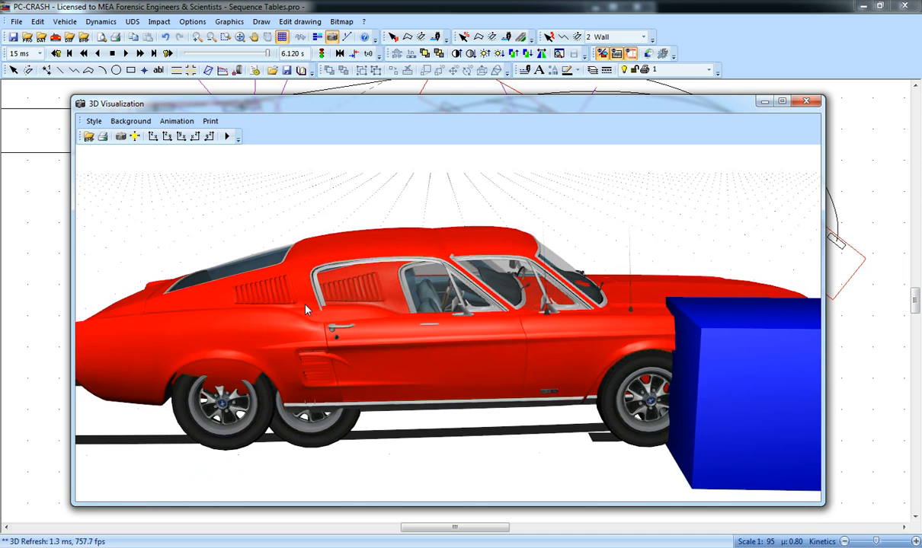
left_click(226, 135)
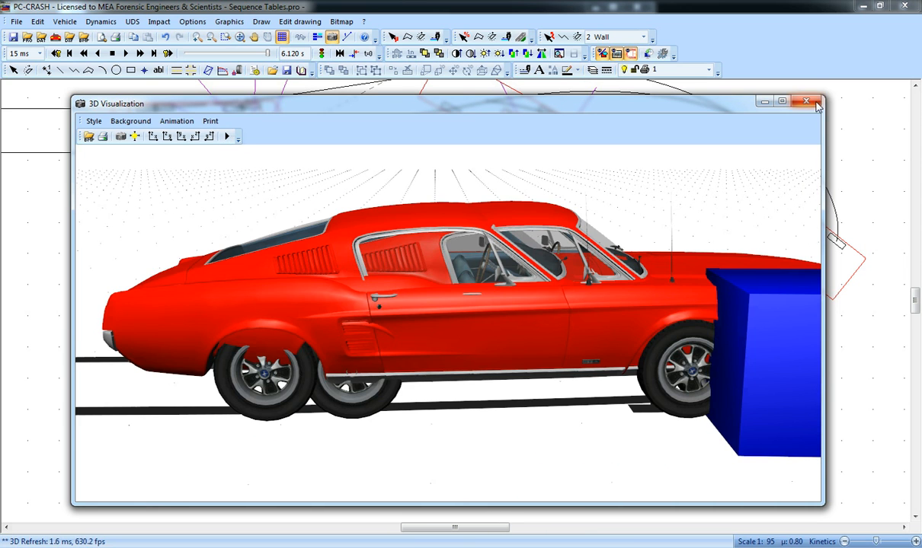
left_click(806, 101)
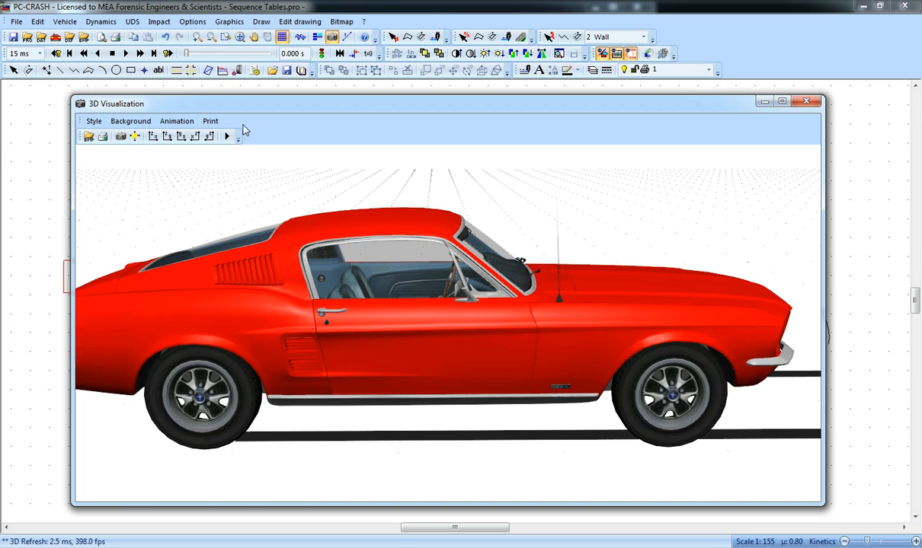
left_click(225, 137)
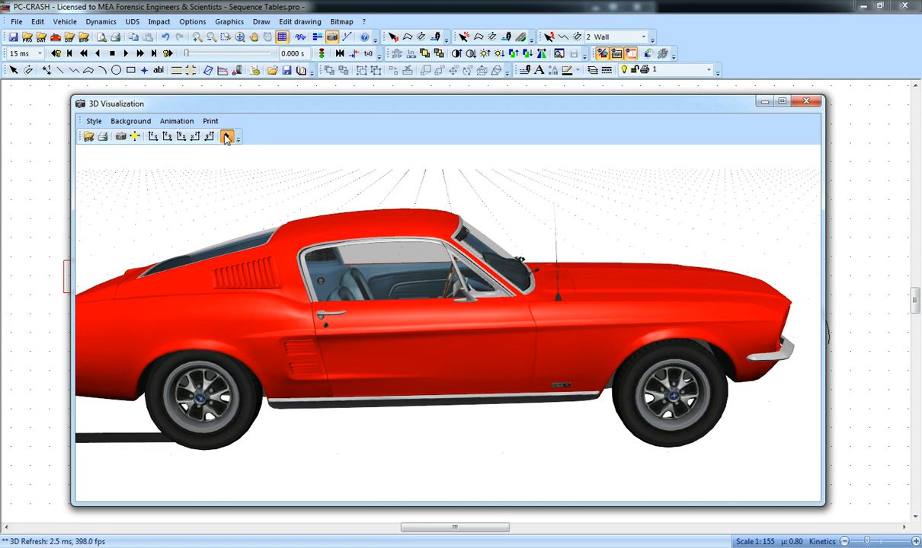